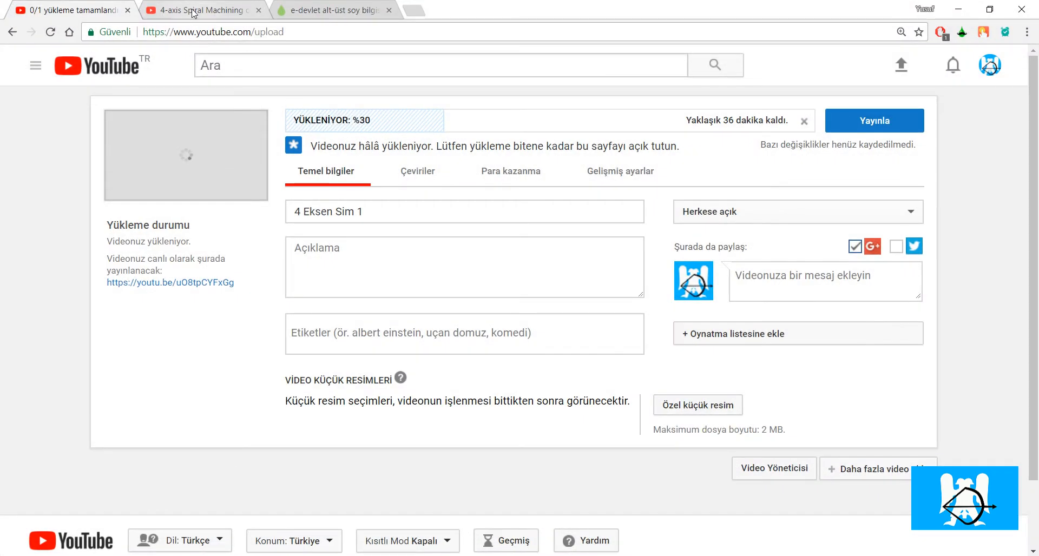
Switch to the '4-axis Spiral Machining' tab to watch the reference video.
left_click(197, 11)
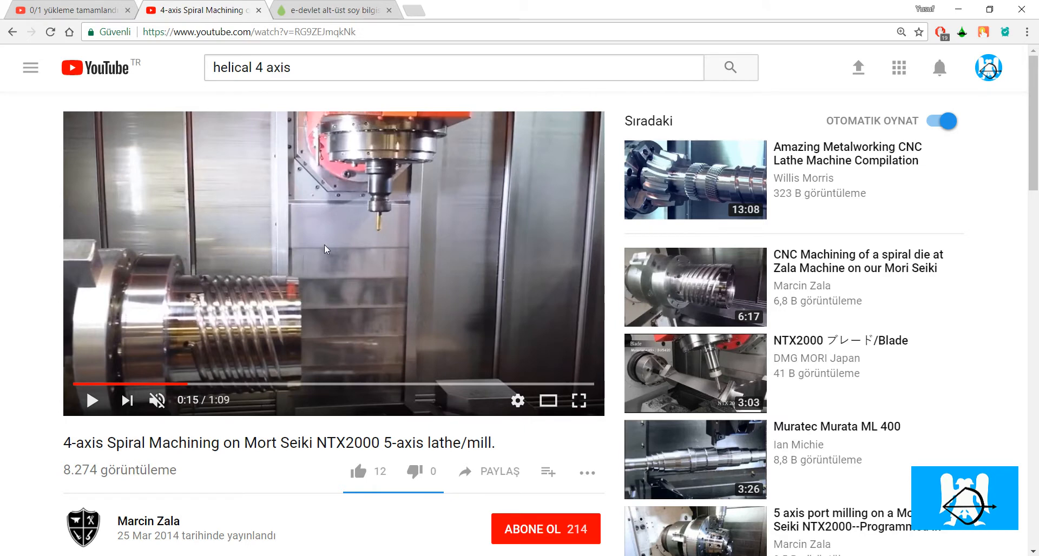
mouse_move(341, 288)
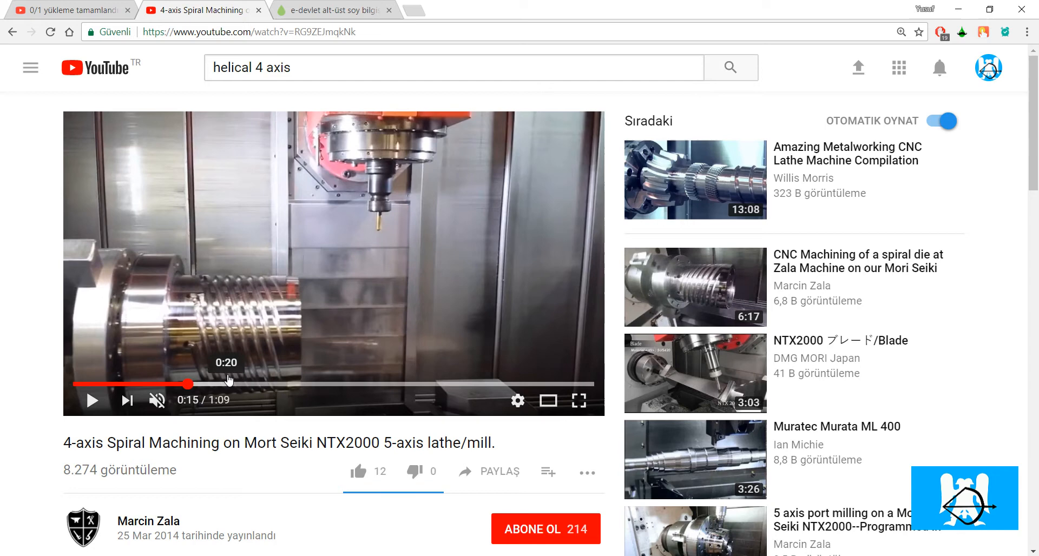
mouse_move(304, 274)
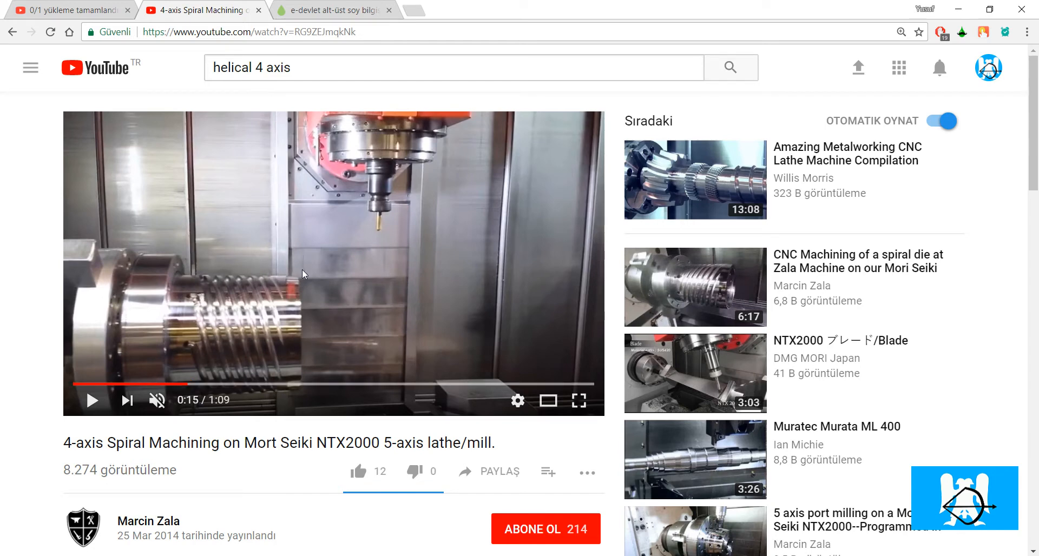
mouse_move(196, 275)
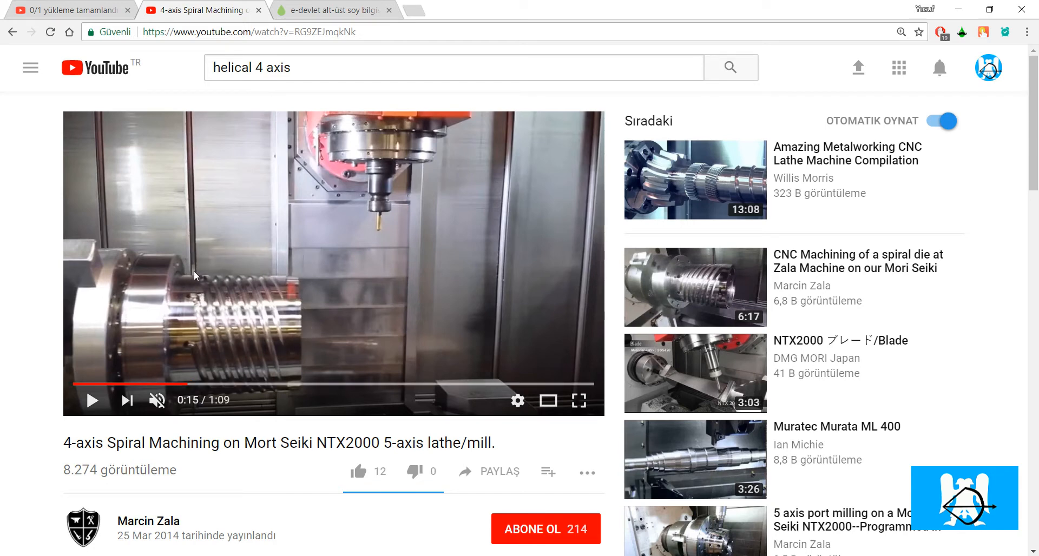
mouse_move(204, 314)
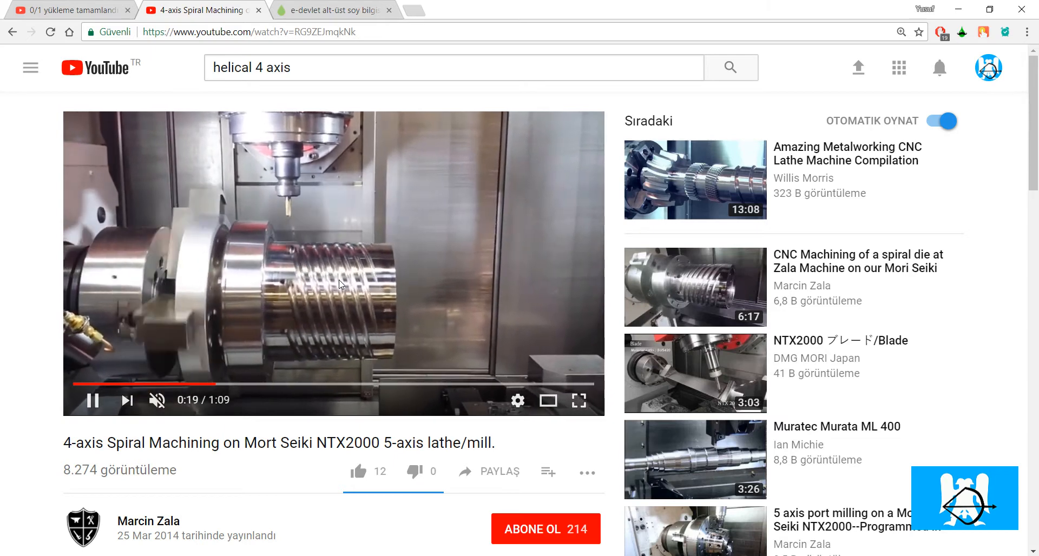
mouse_move(369, 320)
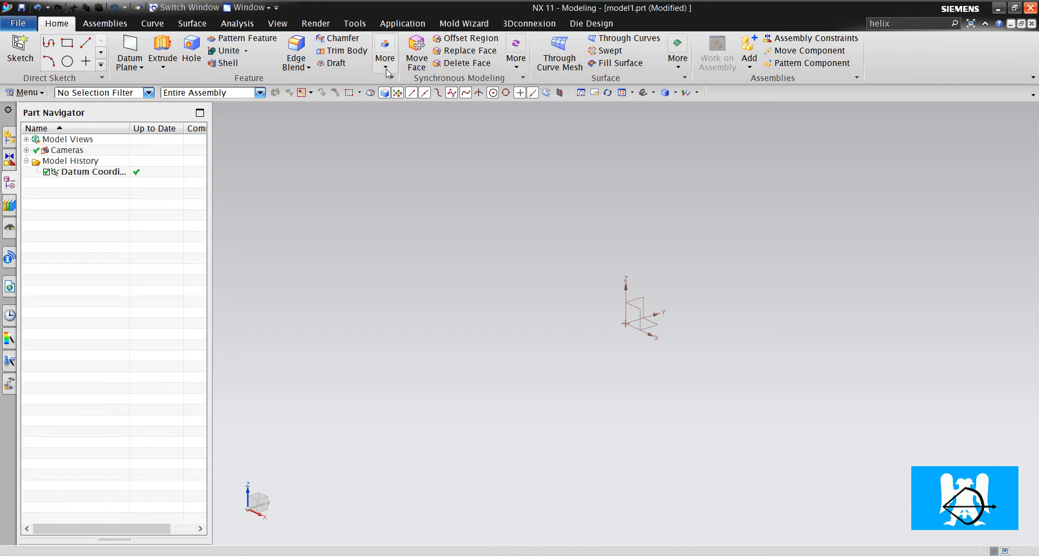
Add a Cylinder feature with 100 mm diameter and 200 mm height.
left_click(385, 67)
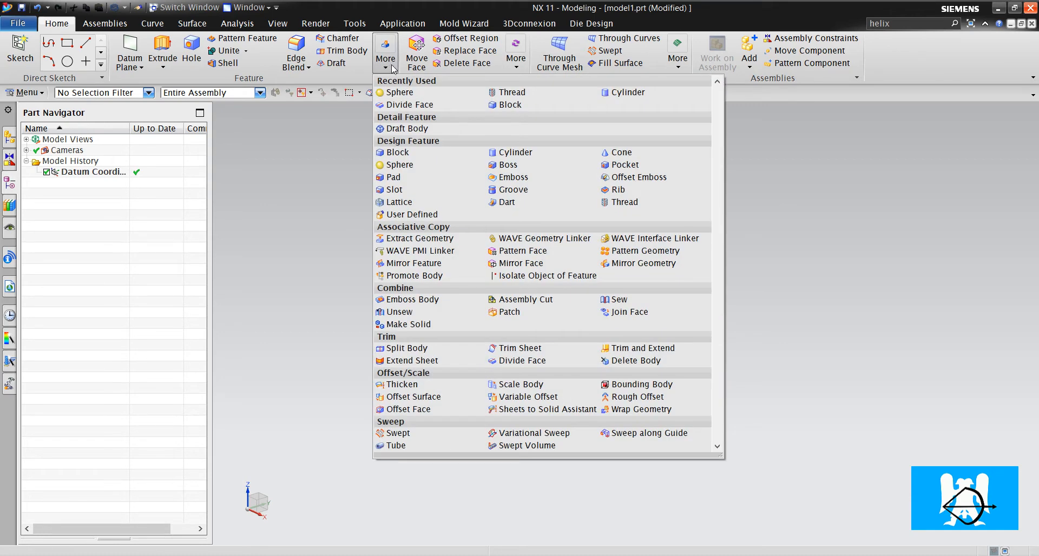
left_click(517, 152)
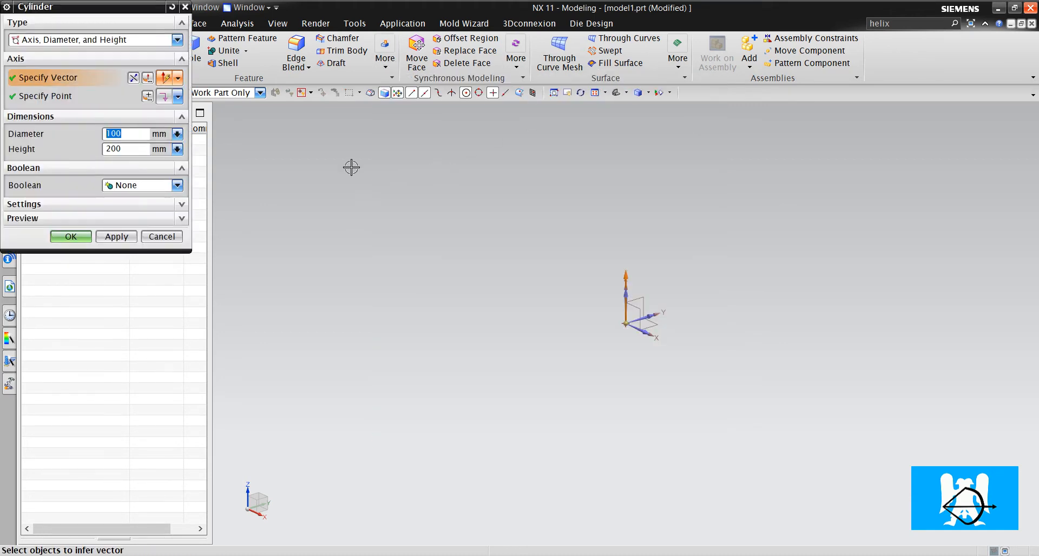
left_click(70, 236)
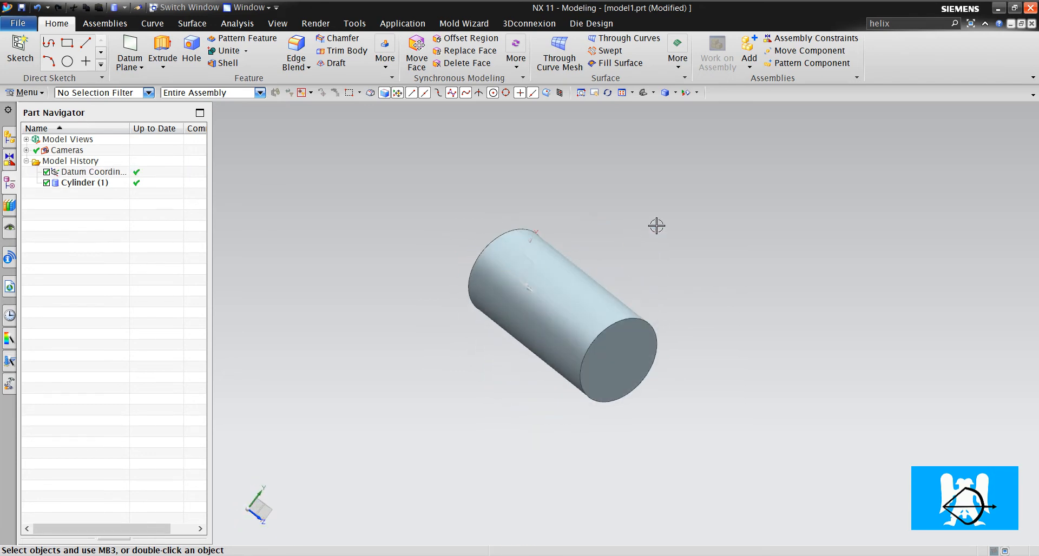
Create a helix with diameter 100, pitch 80 and limits 0 to 200 mm.
left_click(954, 23)
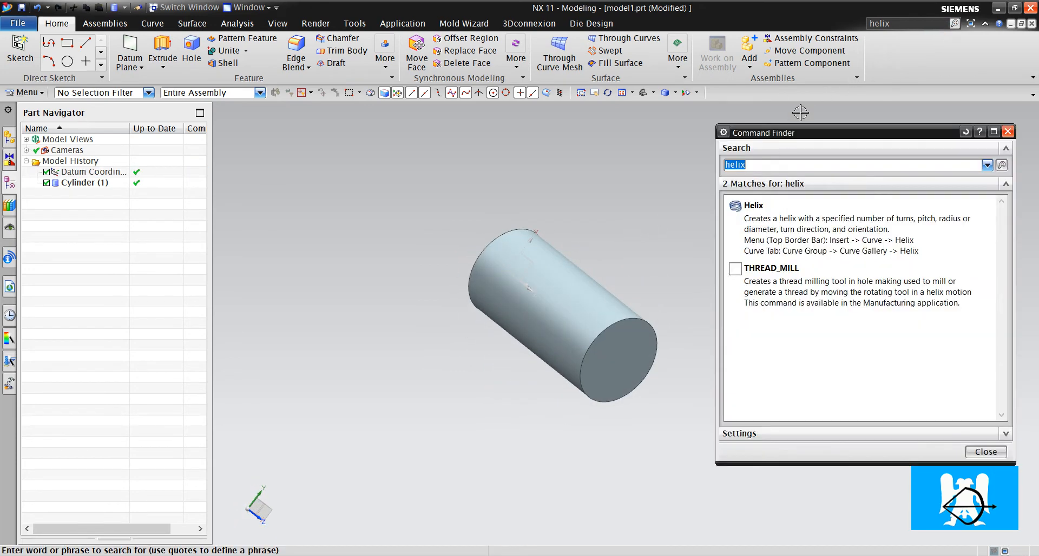
left_click(753, 205)
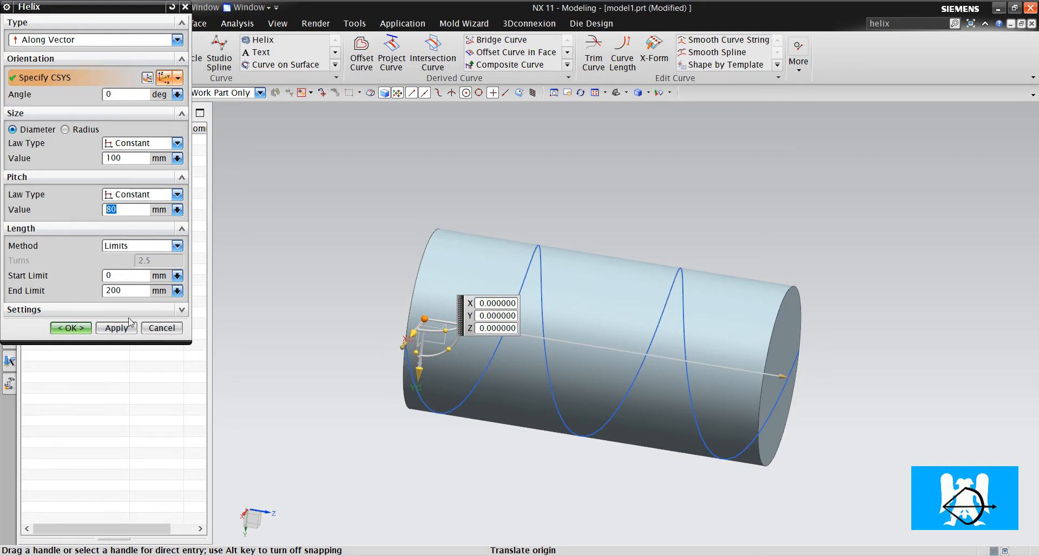
left_click(126, 275)
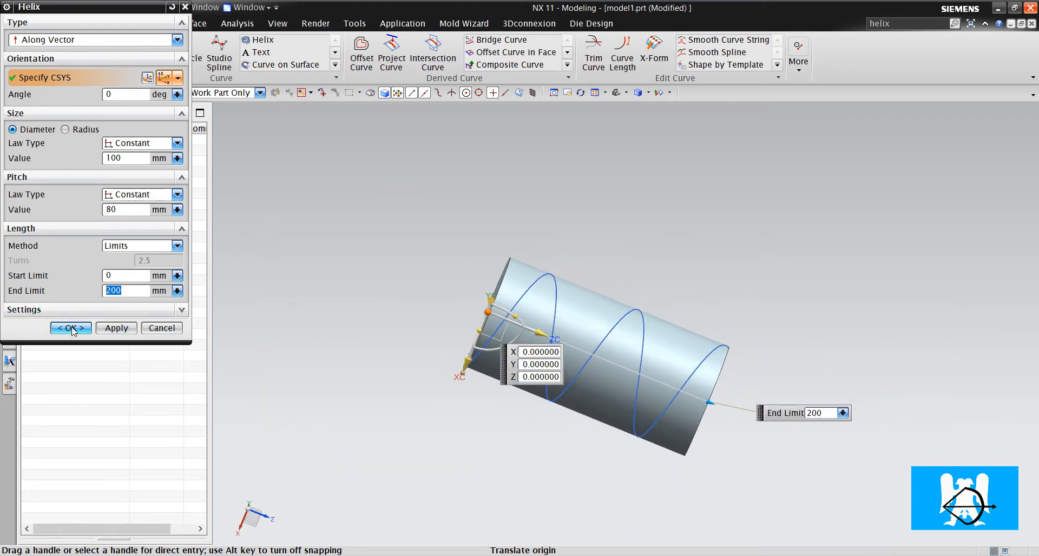
left_click(70, 328)
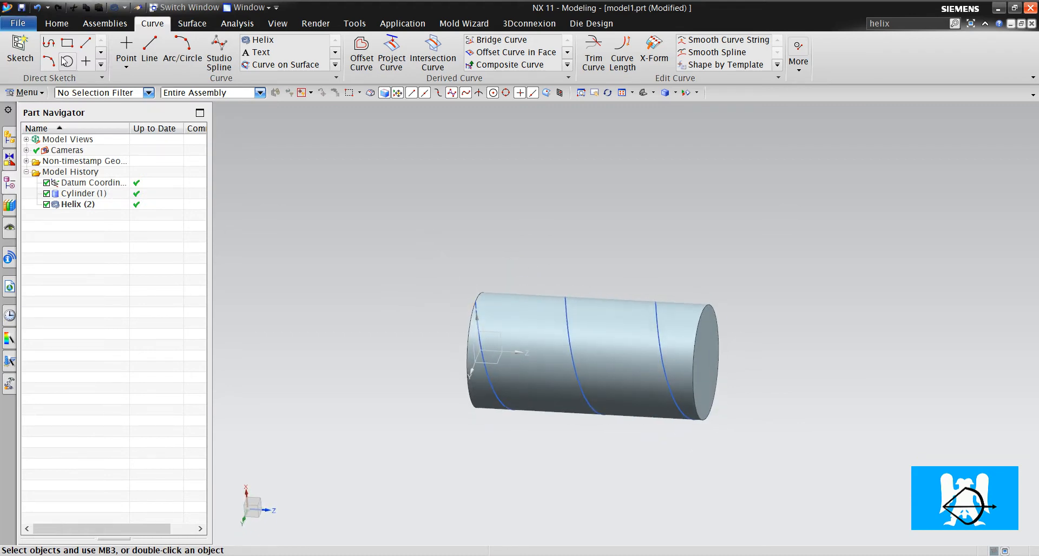
Enter Manufacturing and define WORKPIECE with the cylinder as part and an offset blank.
left_click(17, 23)
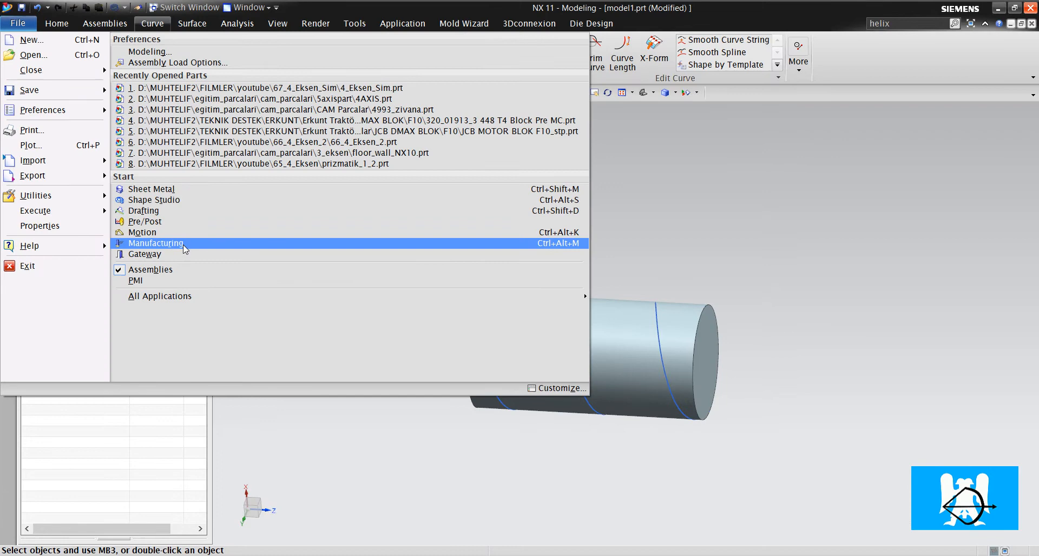
left_click(155, 242)
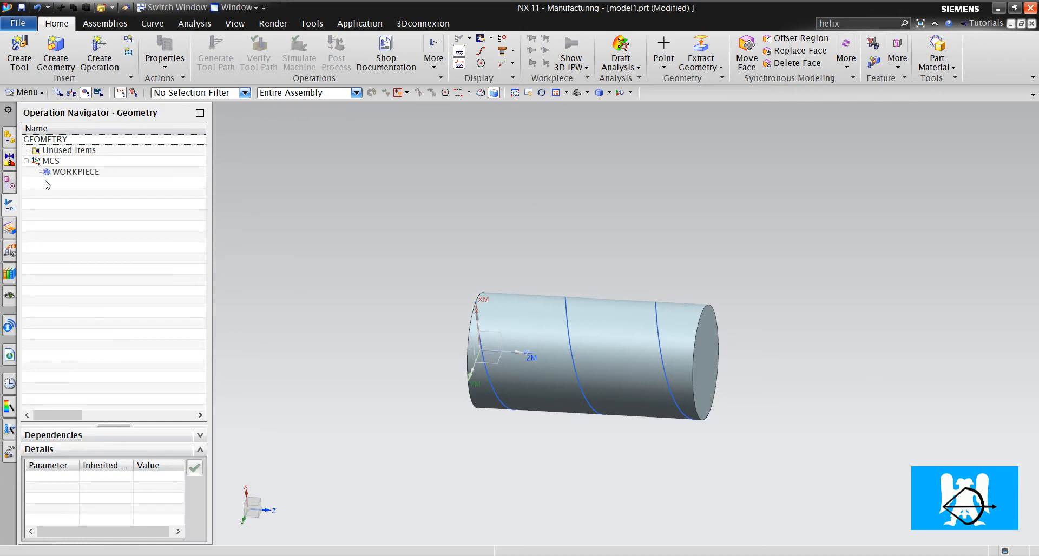
double_click(71, 172)
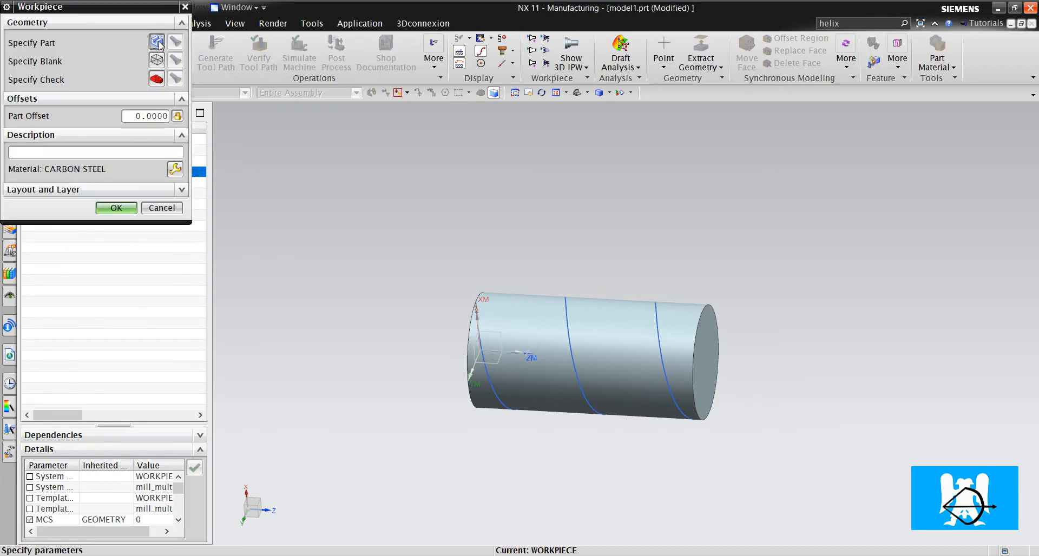
left_click(115, 208)
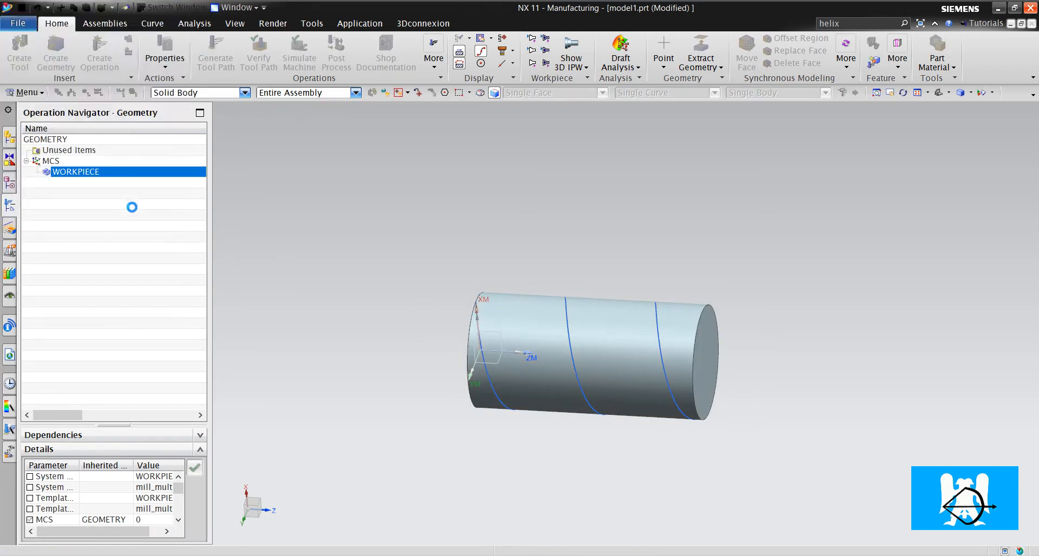
double_click(76, 172)
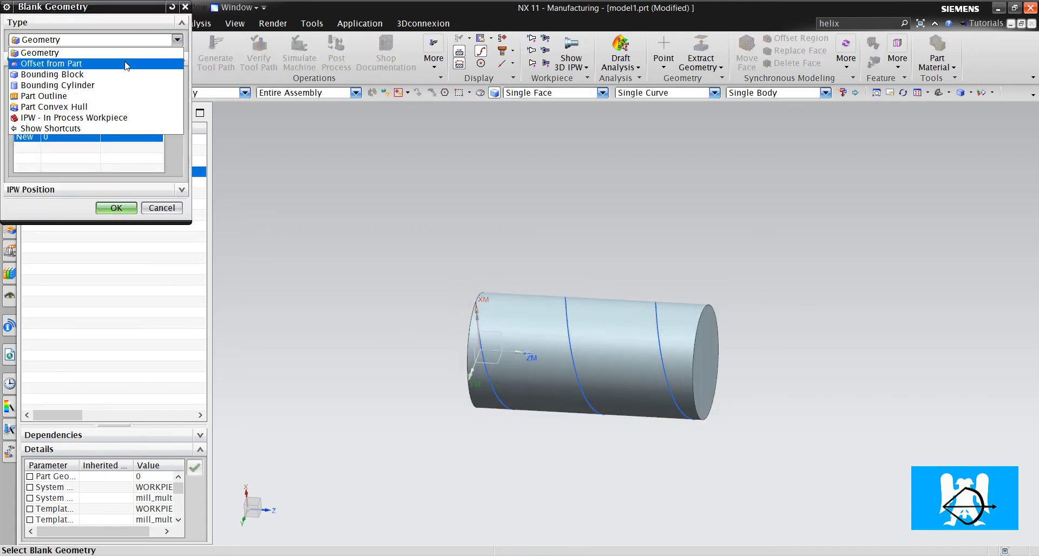
left_click(52, 63)
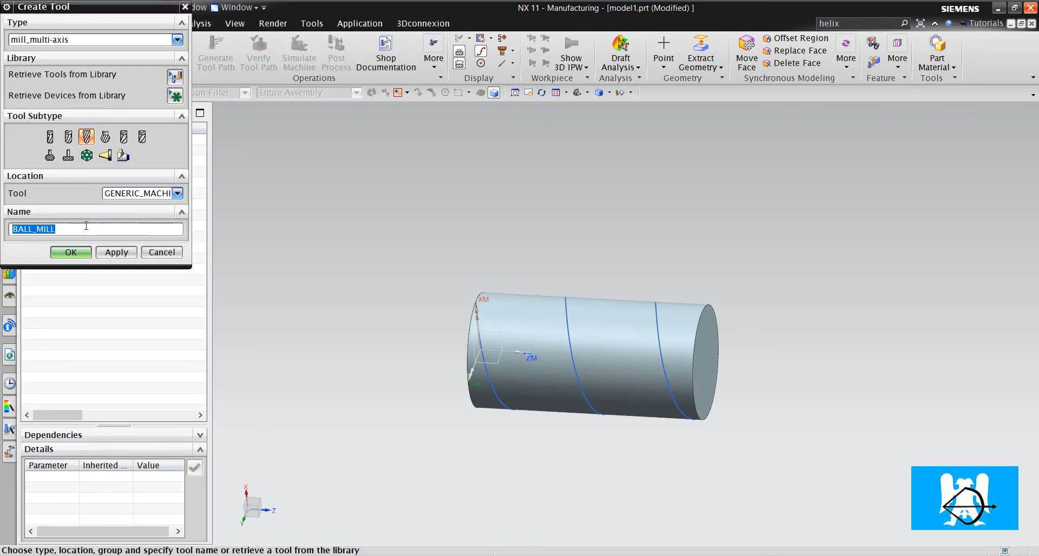
Create ball mill tool 'd30' with a 30 mm ball diameter.
type("d30")
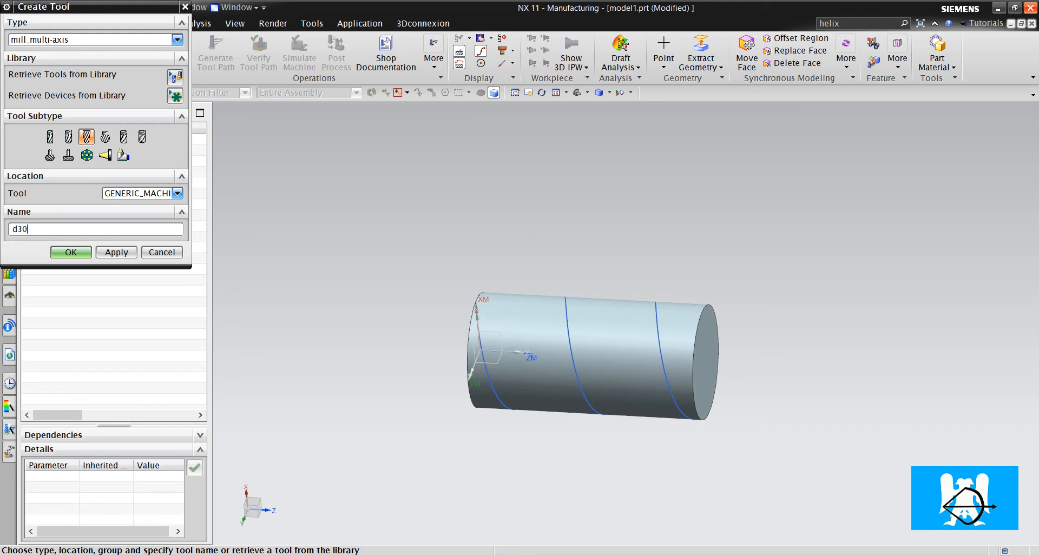
left_click(70, 252)
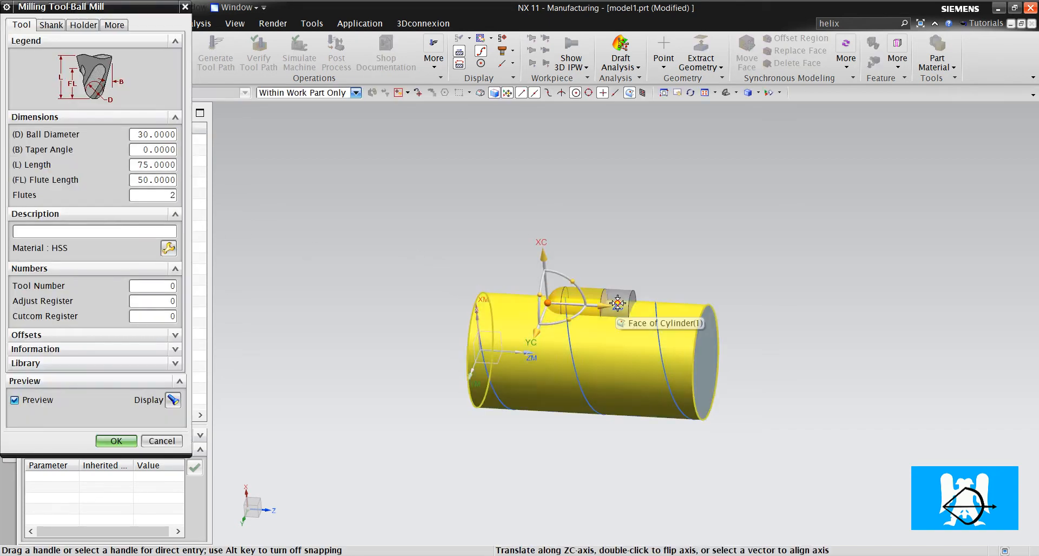
left_click(161, 440)
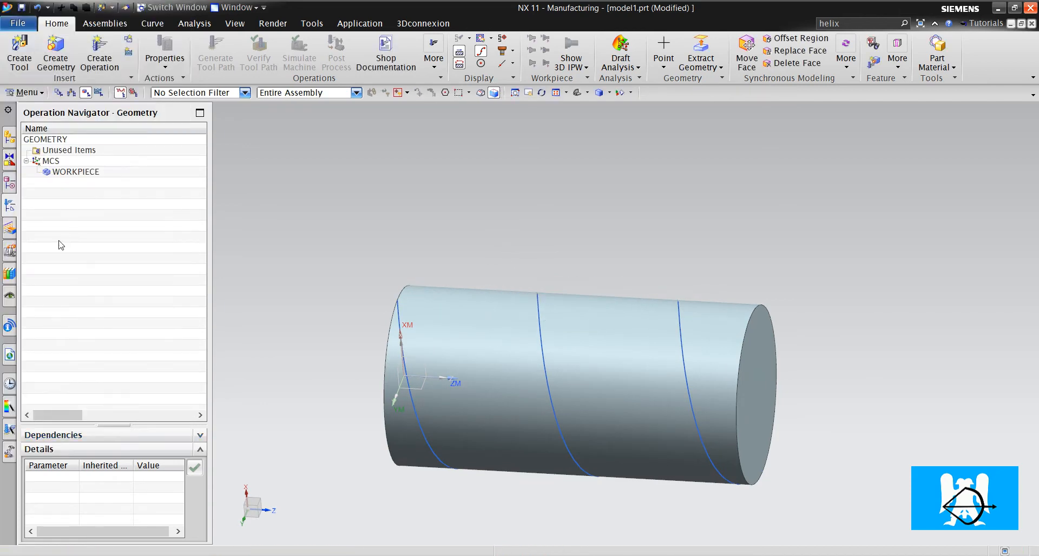
Create a VARIABLE_CONTOUR operation with Curve/Point drive, orbiting to the helix start.
left_click(99, 51)
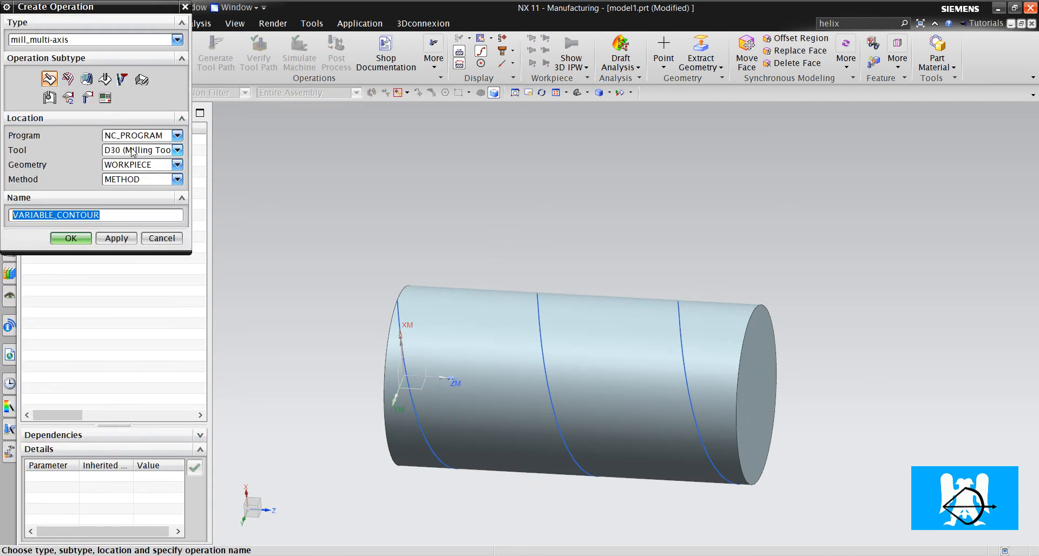
left_click(70, 238)
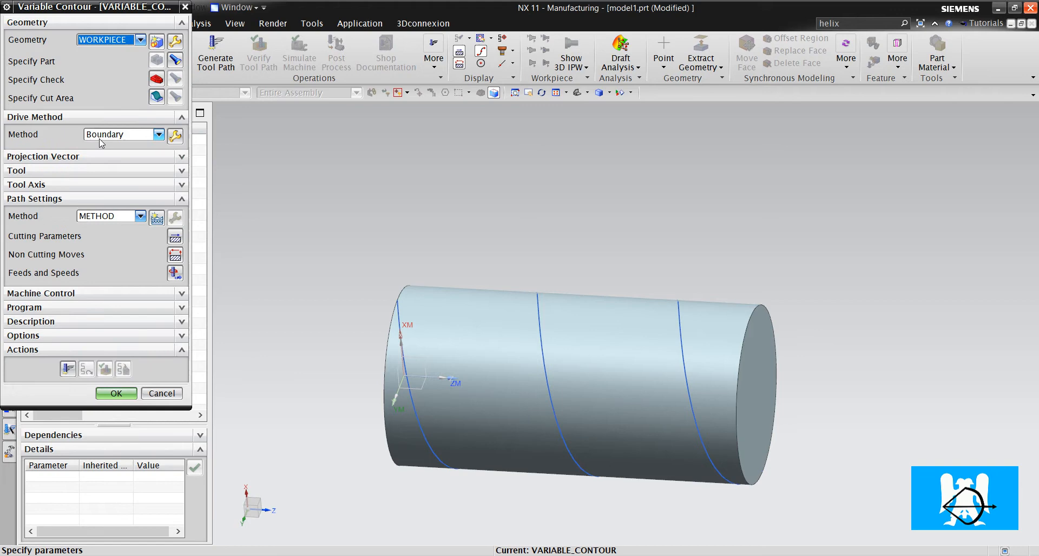
left_click(154, 134)
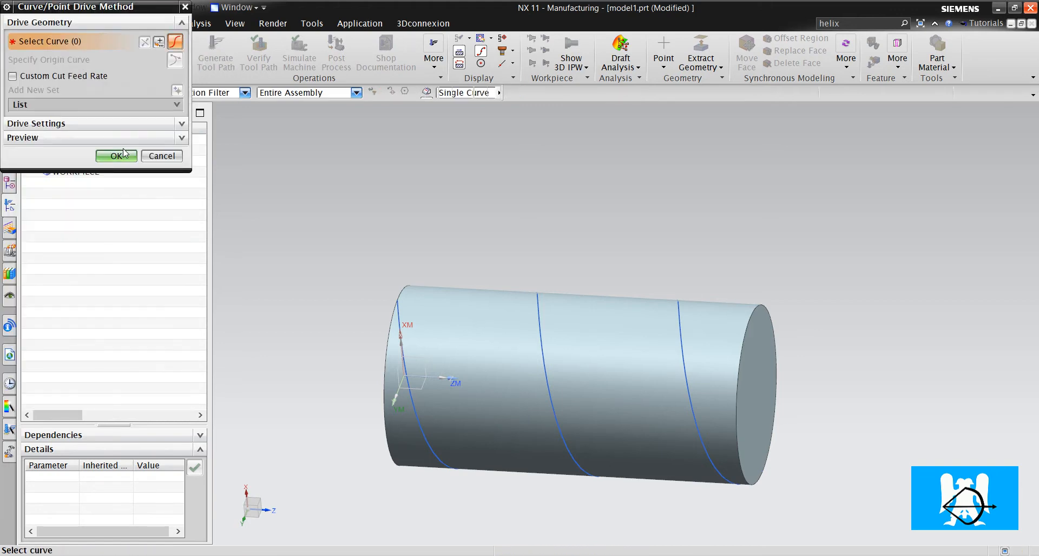
left_click(116, 156)
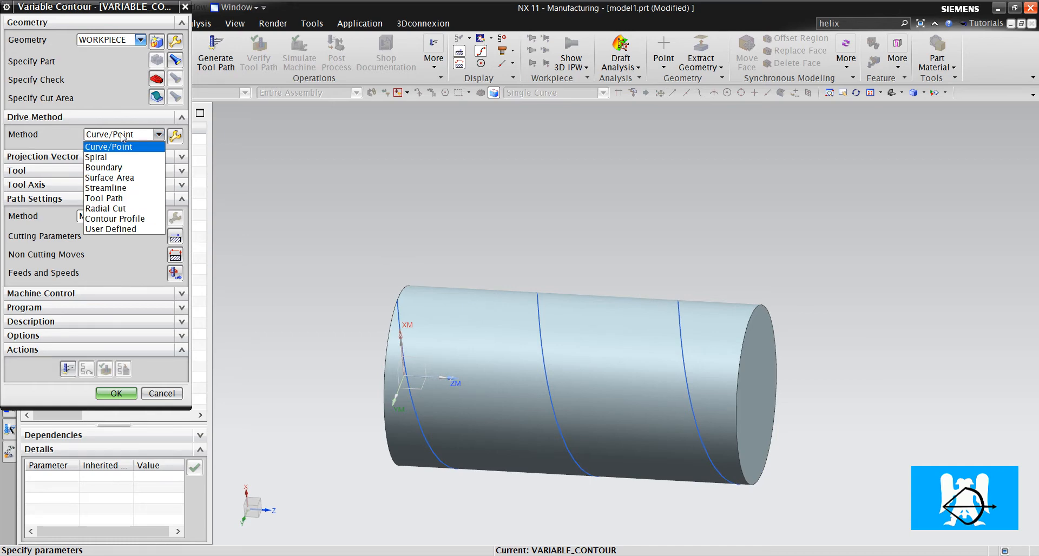
left_click(113, 147)
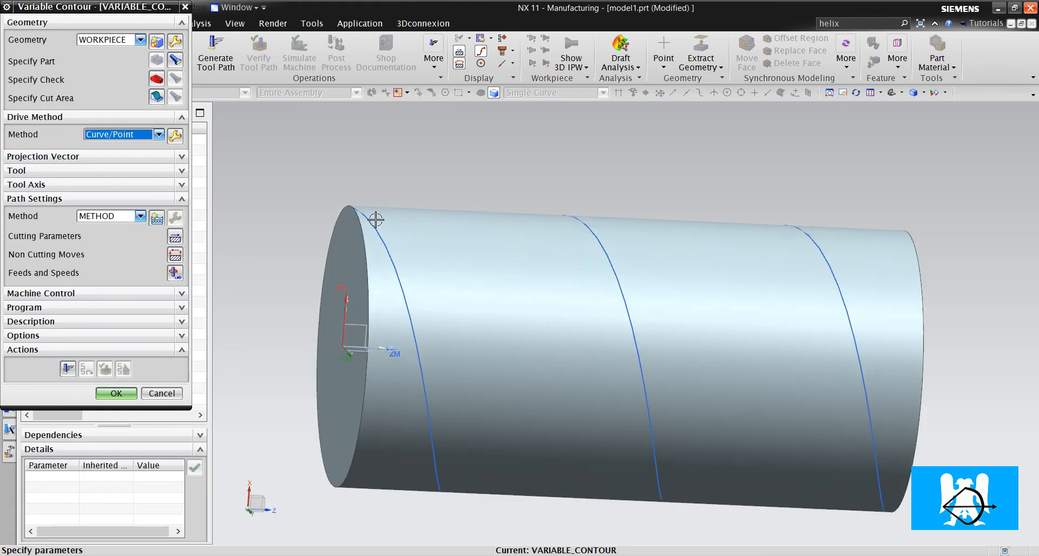
left_click_drag(376, 220, 512, 276)
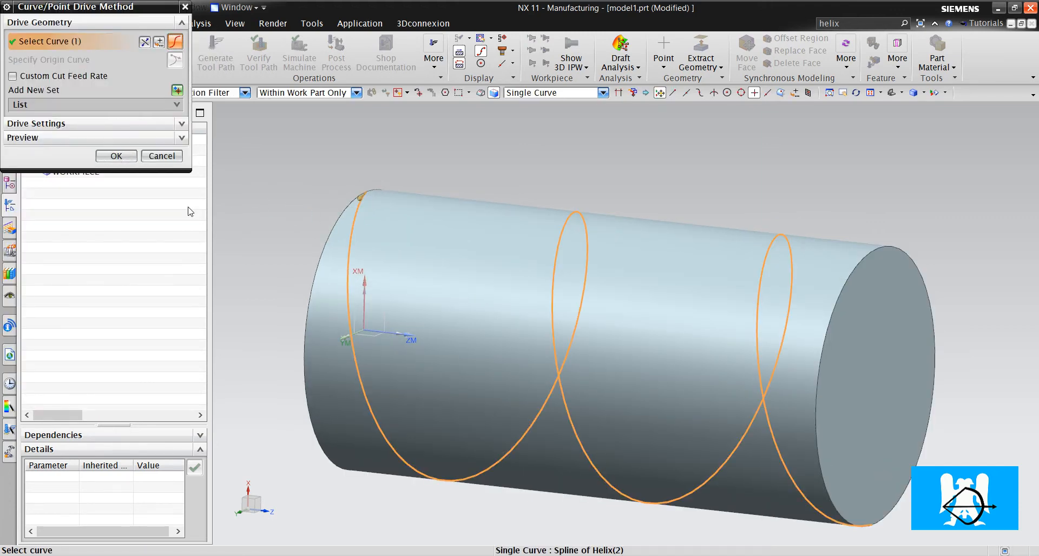
Confirm the helix drive curve and project Toward Line on the cylinder axis.
left_click(115, 156)
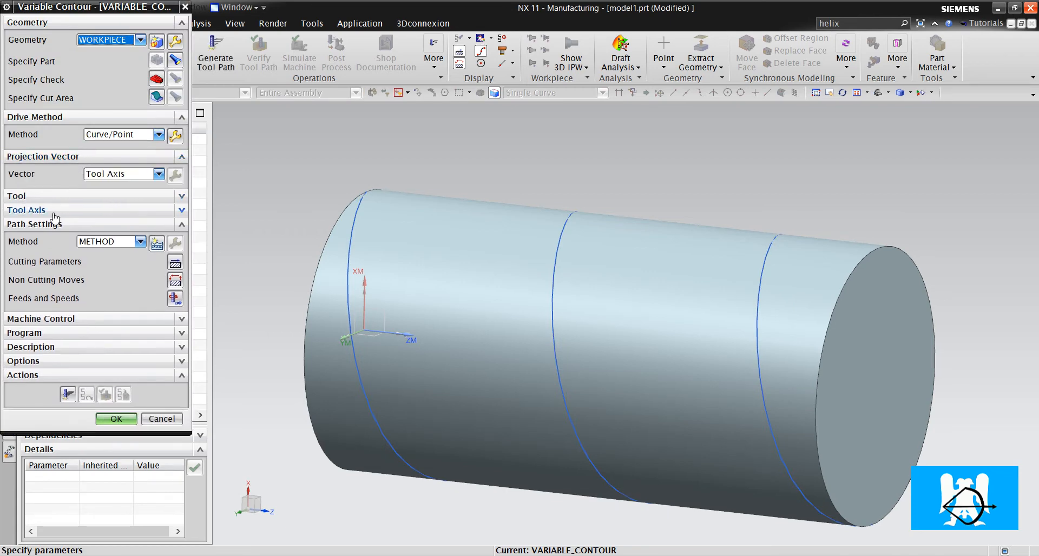
left_click(26, 210)
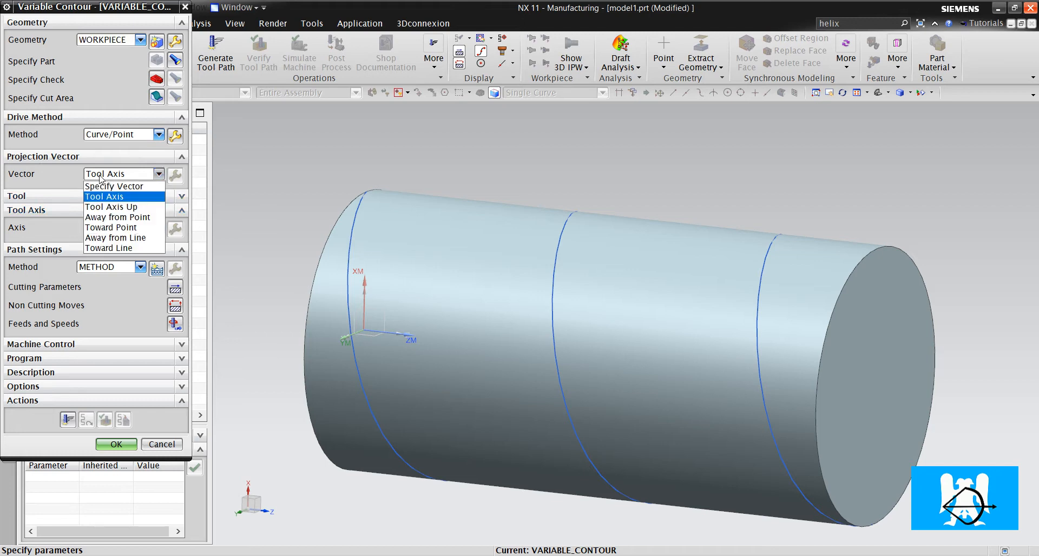
mouse_move(111, 227)
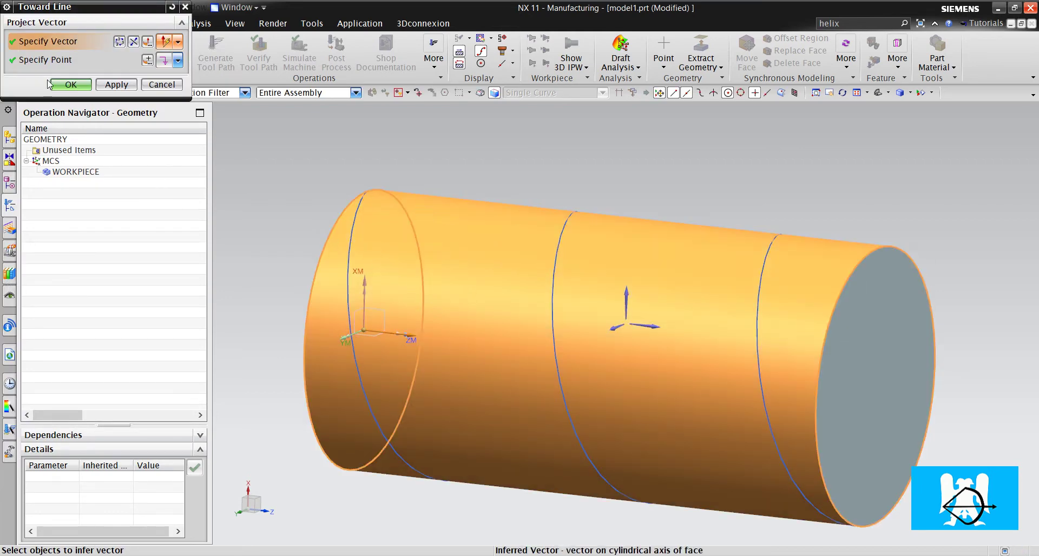
left_click(70, 84)
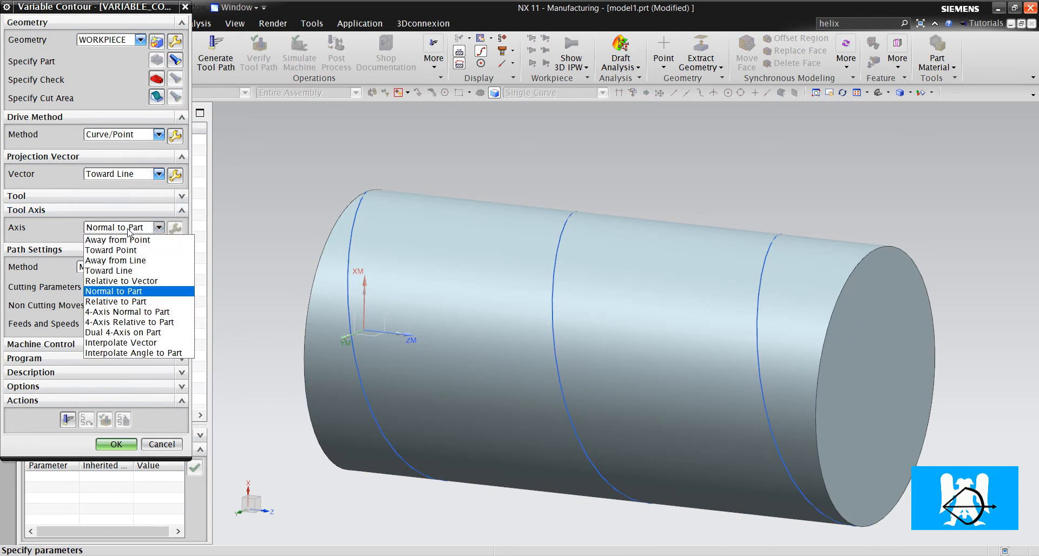
mouse_move(108, 270)
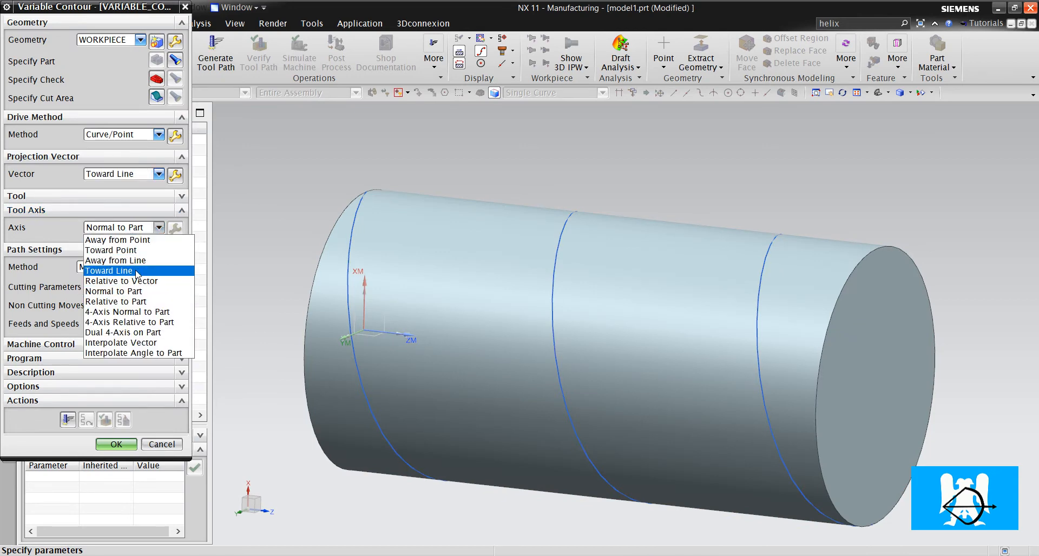
Set the tool axis to Away from Line using the cylinder's axis.
left_click(114, 260)
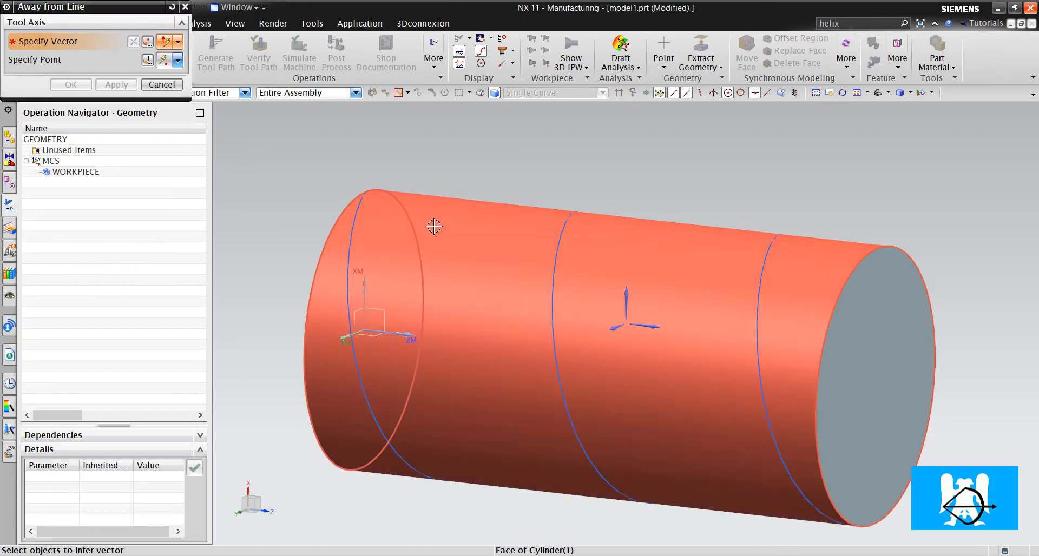
left_click(433, 226)
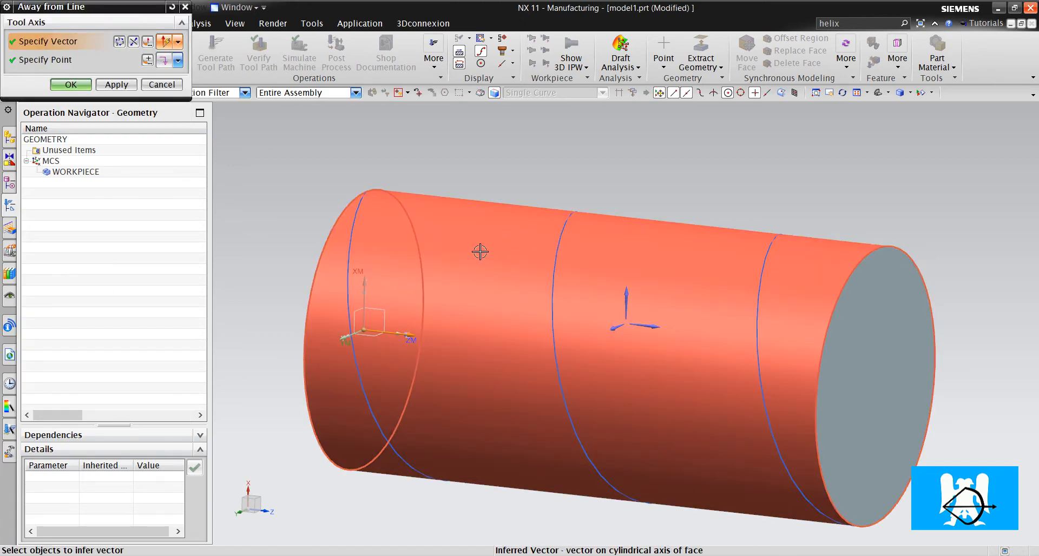
left_click(71, 84)
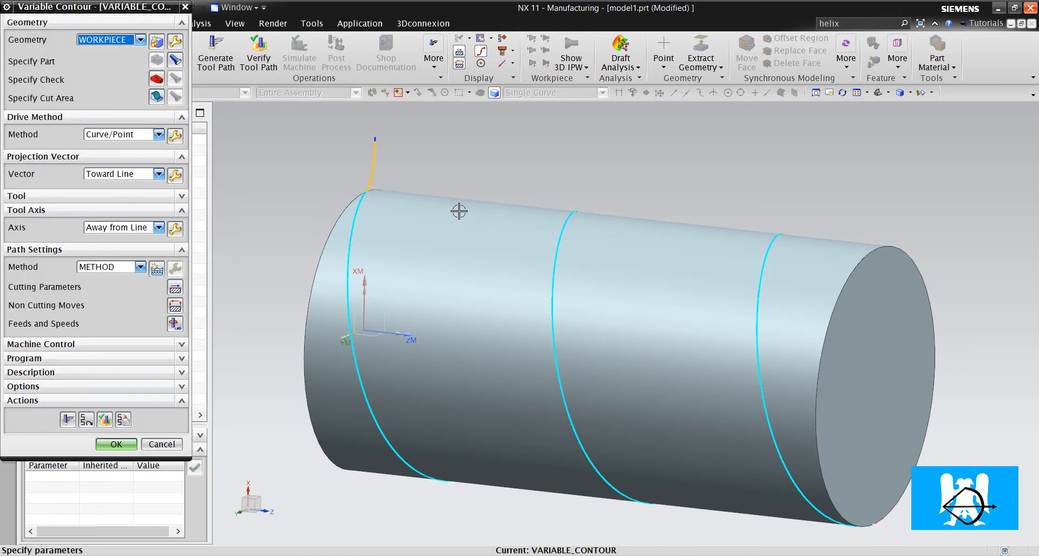
left_click(258, 49)
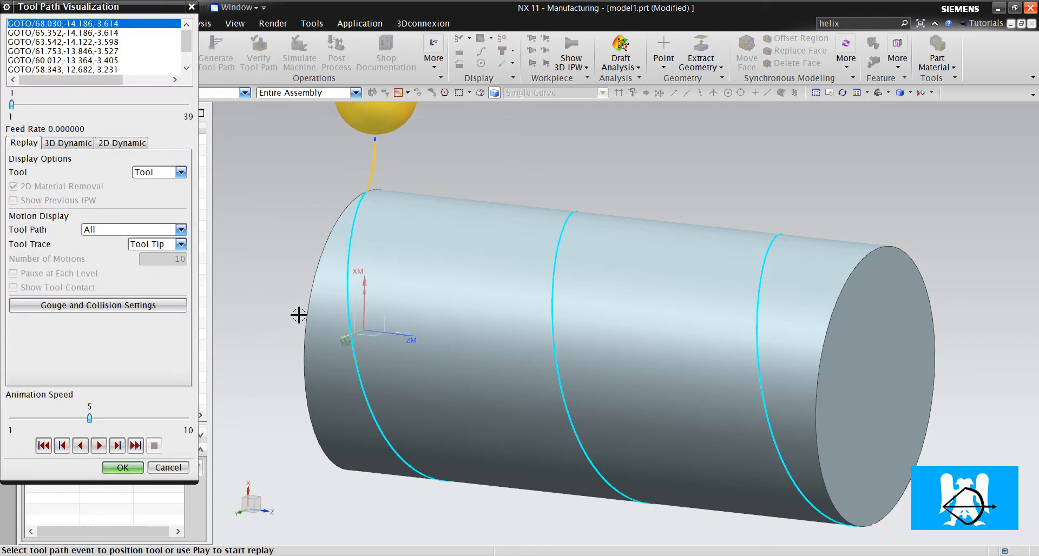
left_click(98, 446)
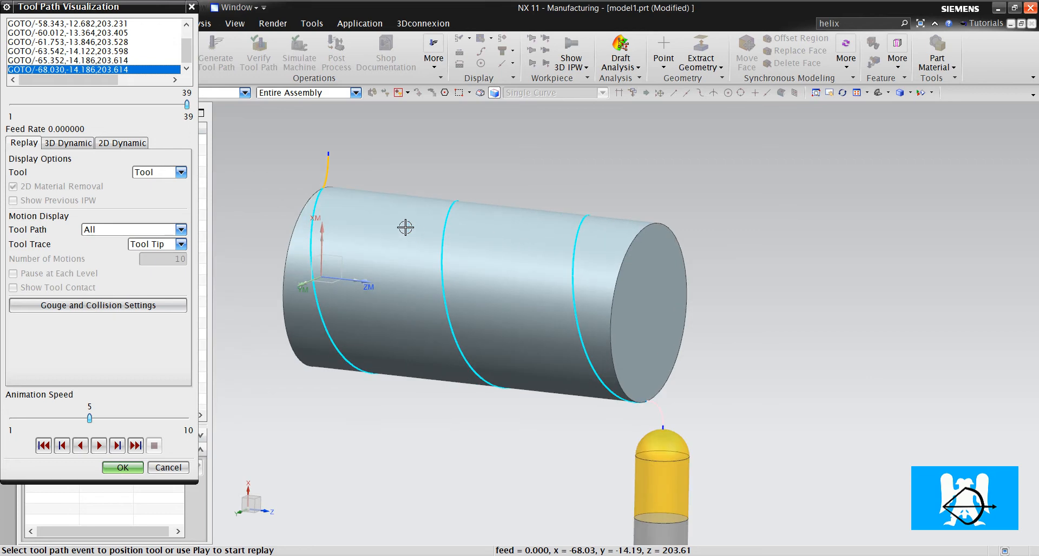
left_click_drag(404, 227, 441, 200)
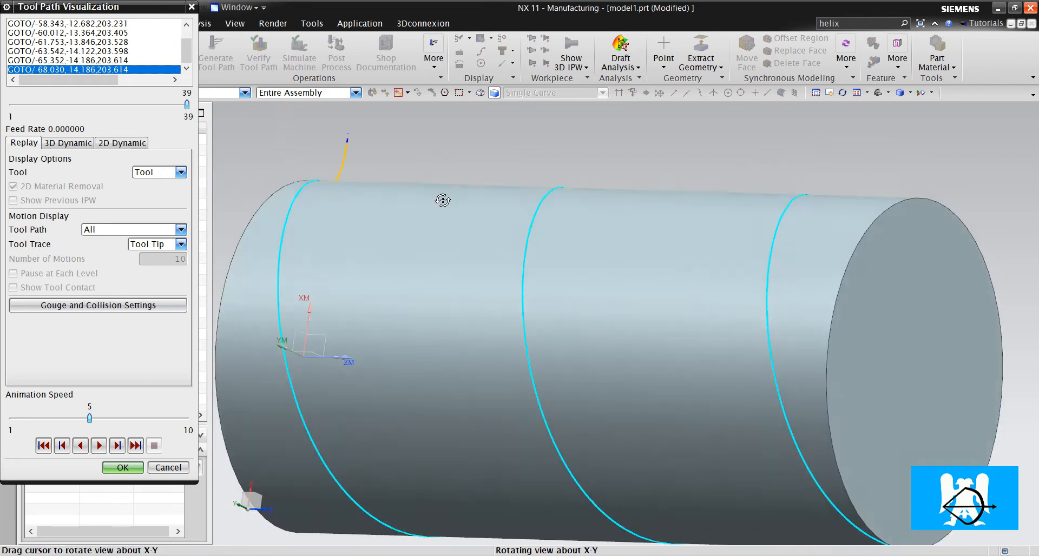
left_click_drag(442, 201, 440, 237)
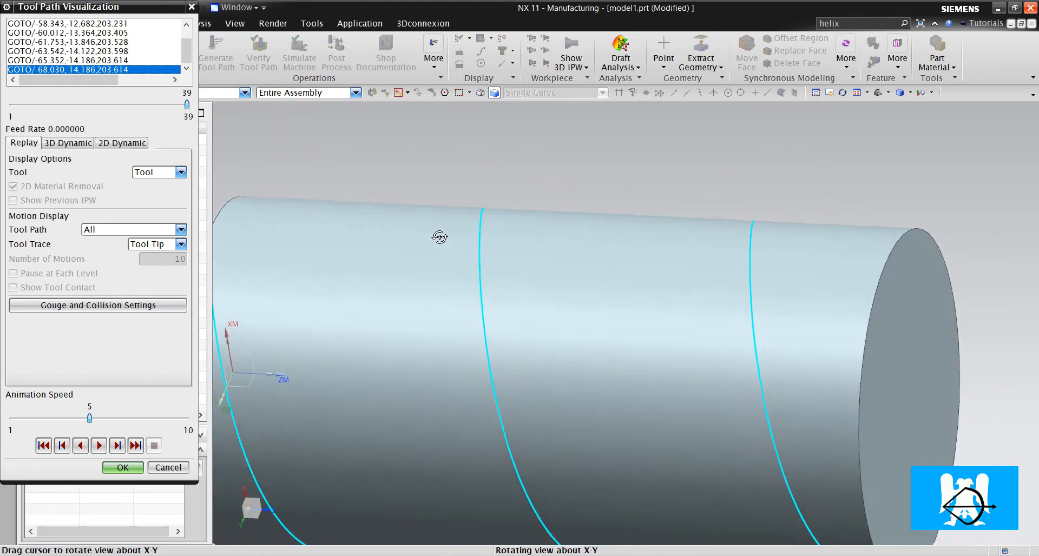
left_click_drag(440, 236, 448, 189)
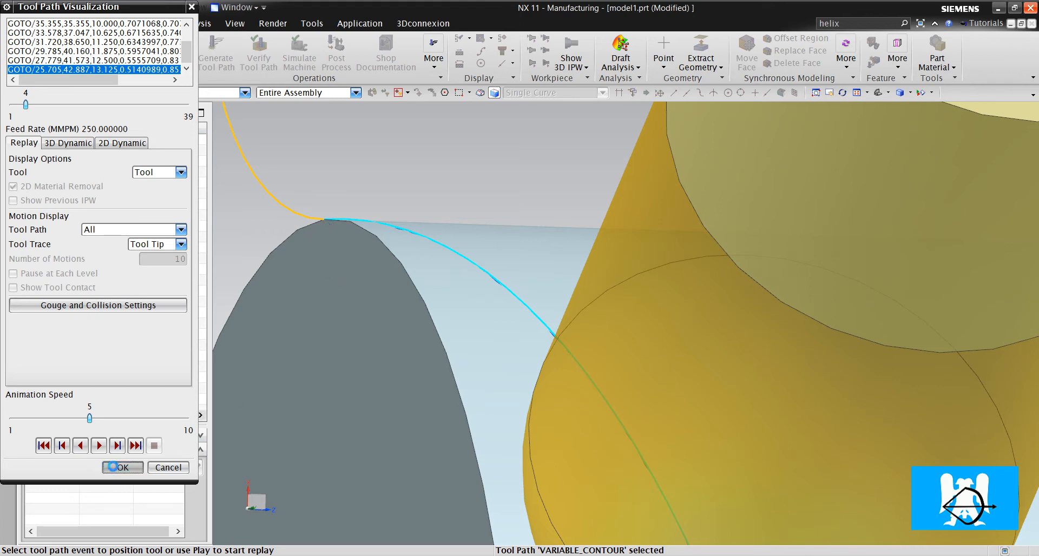
left_click(122, 467)
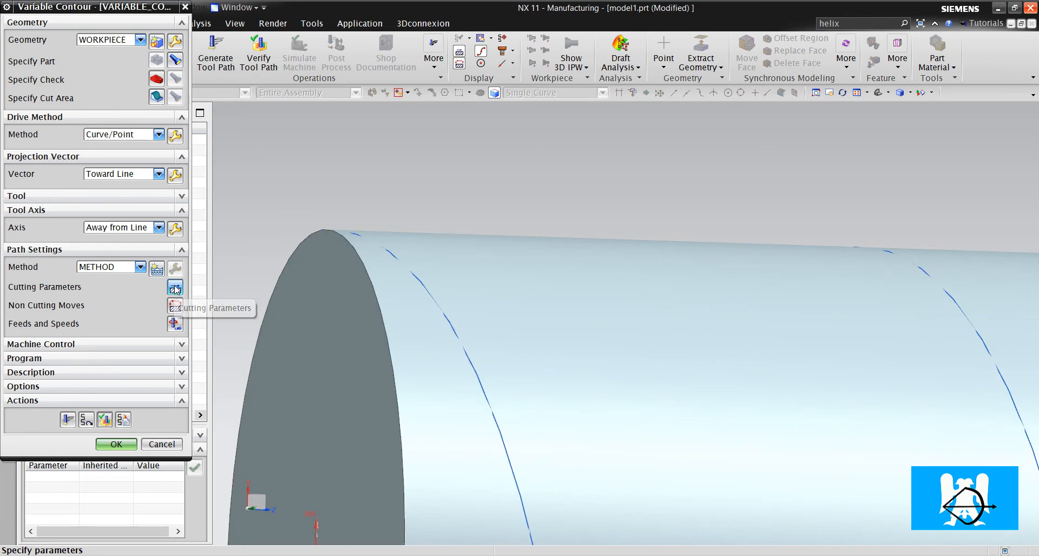
Set Part Stock to -8 in Cutting Parameters.
left_click(175, 287)
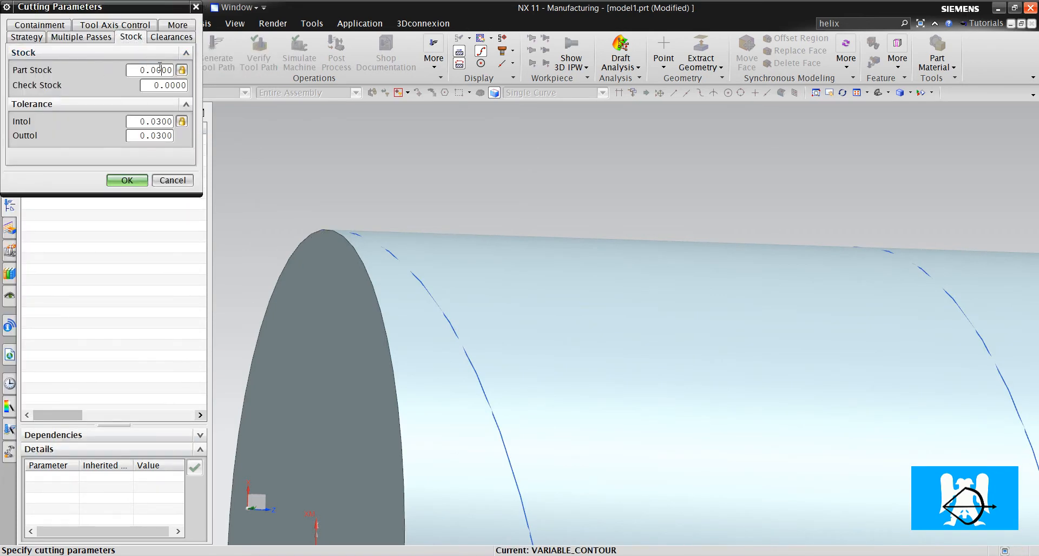
type("-8")
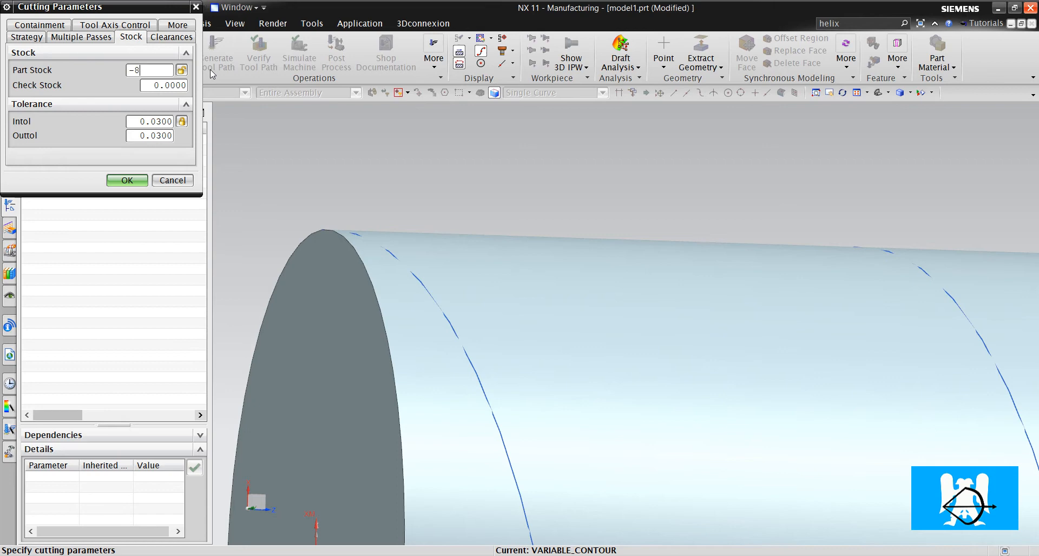
left_click(127, 180)
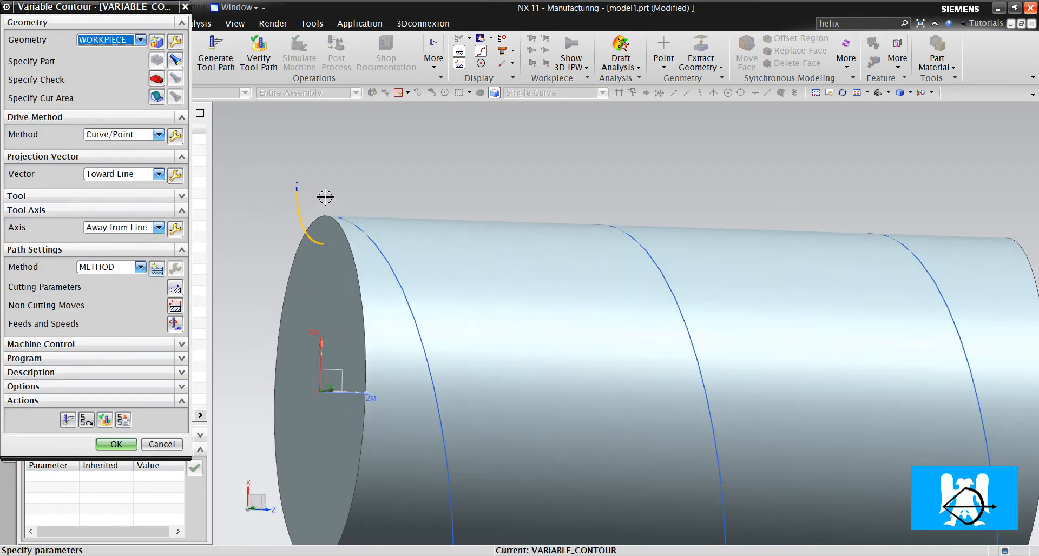
Orbit the regenerated toolpath and replay it in Verify Tool Path.
left_click_drag(325, 196, 373, 200)
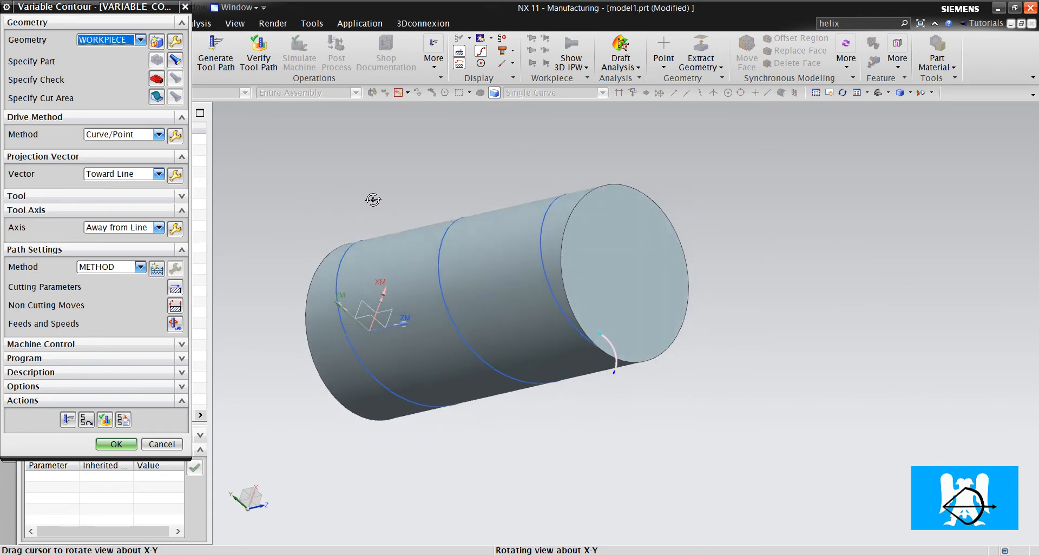
left_click_drag(373, 200, 391, 284)
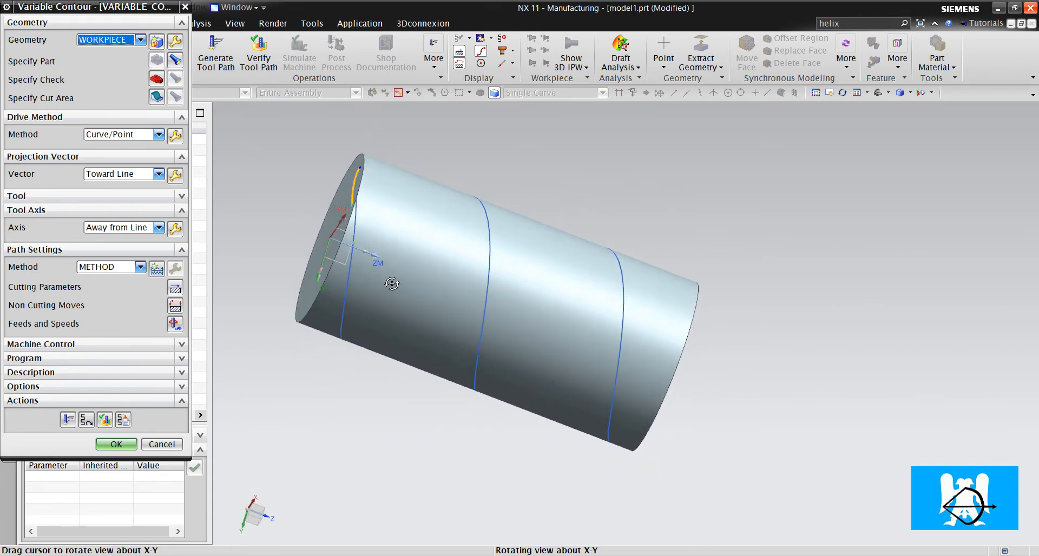
left_click_drag(391, 283, 510, 129)
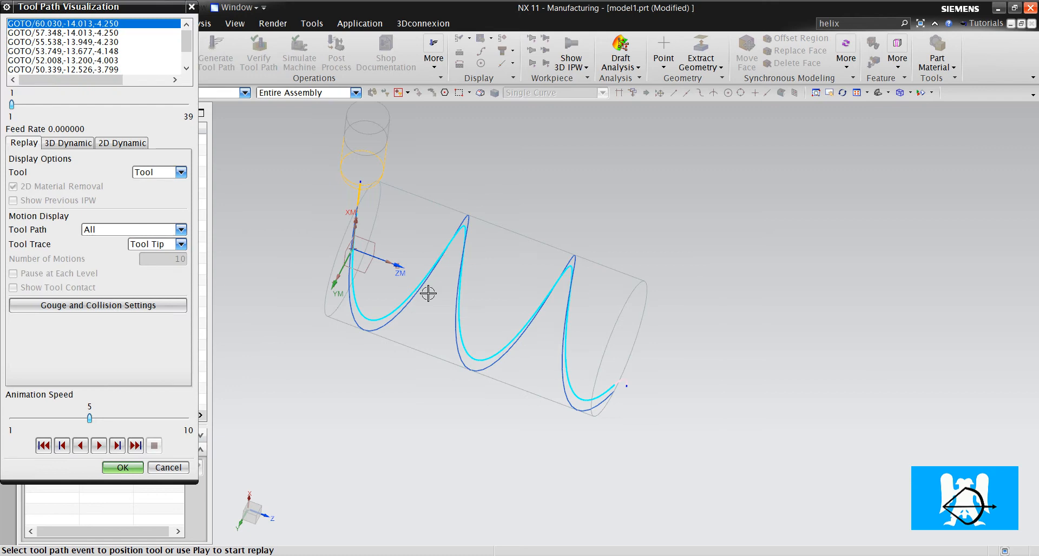
left_click(80, 445)
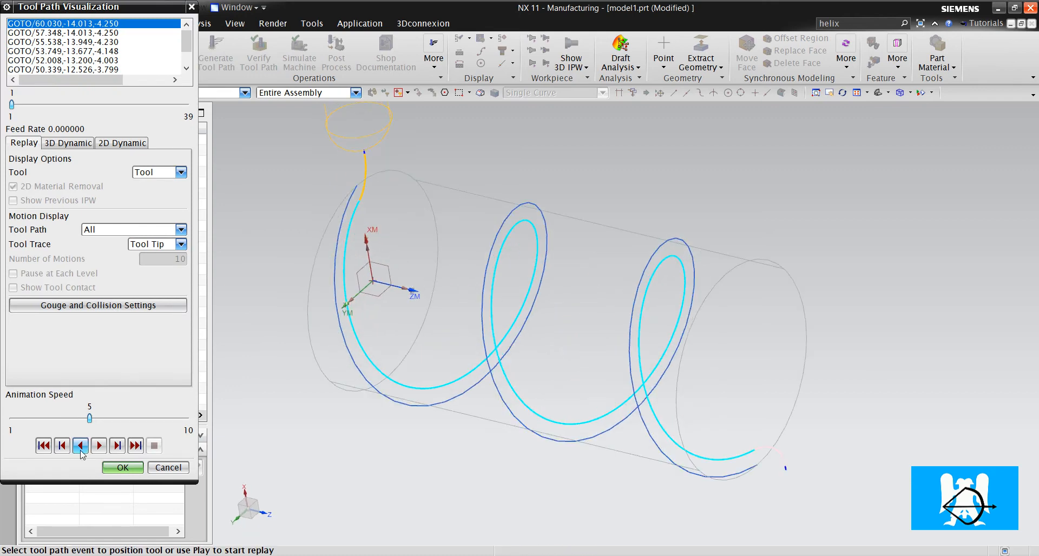
left_click(81, 445)
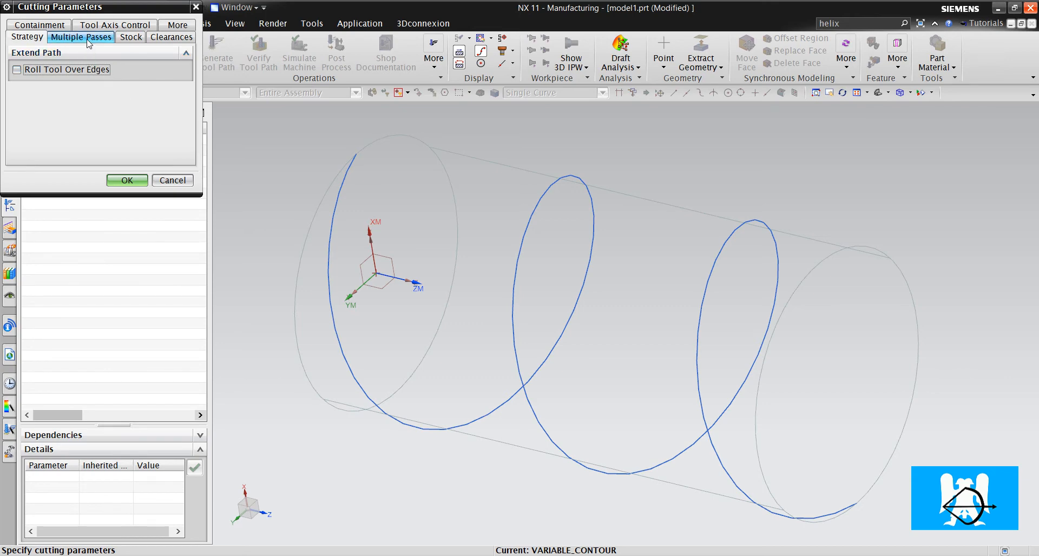
mouse_move(92, 53)
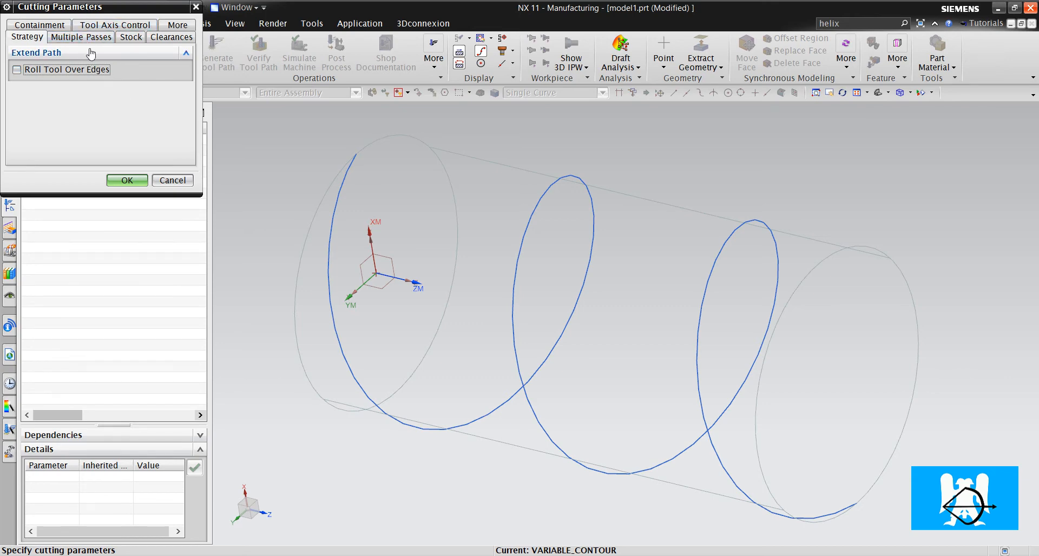
Turn on Multi-Depth Cut with a 0.2000 increment in Multiple Passes.
left_click(129, 37)
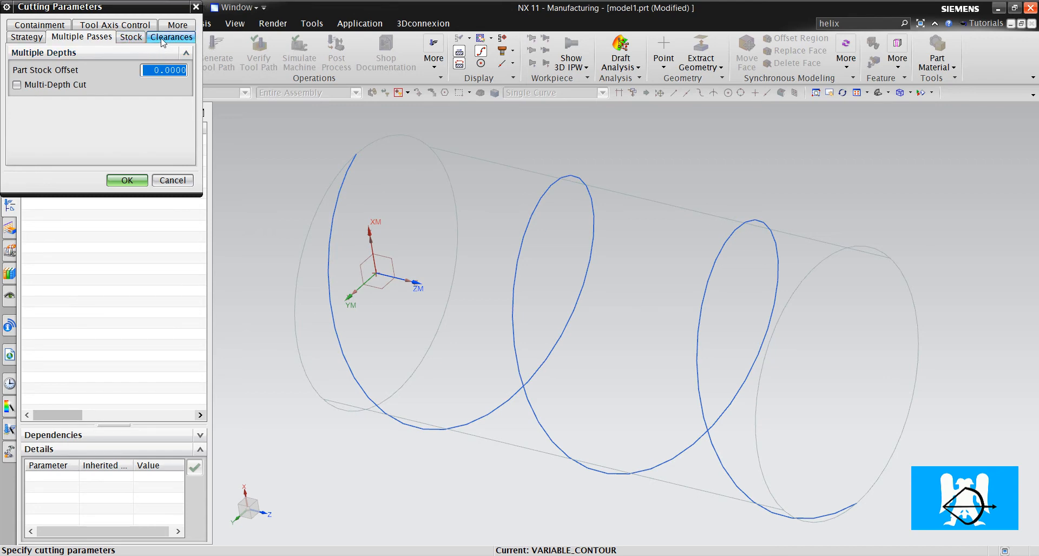
left_click(131, 37)
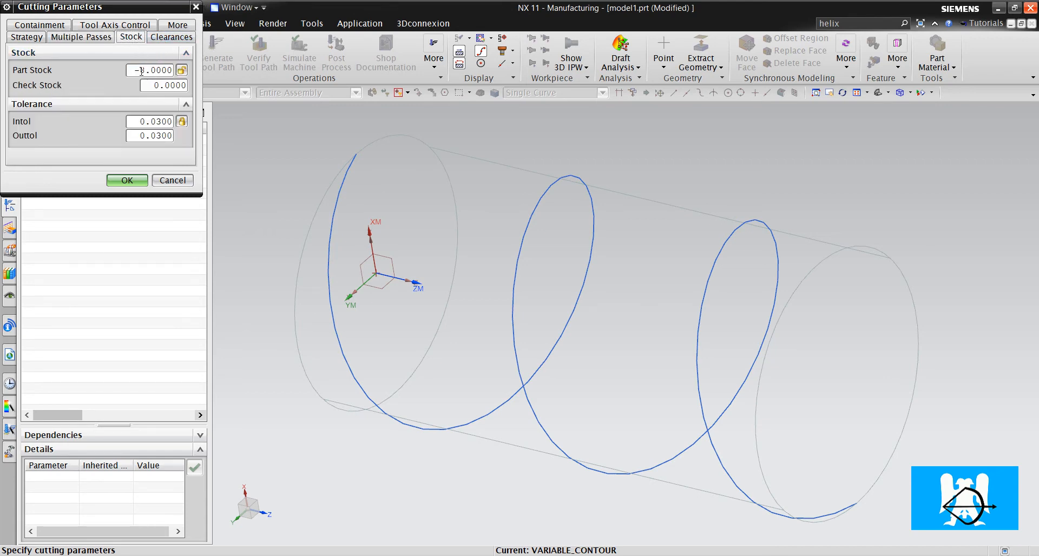
left_click(78, 37)
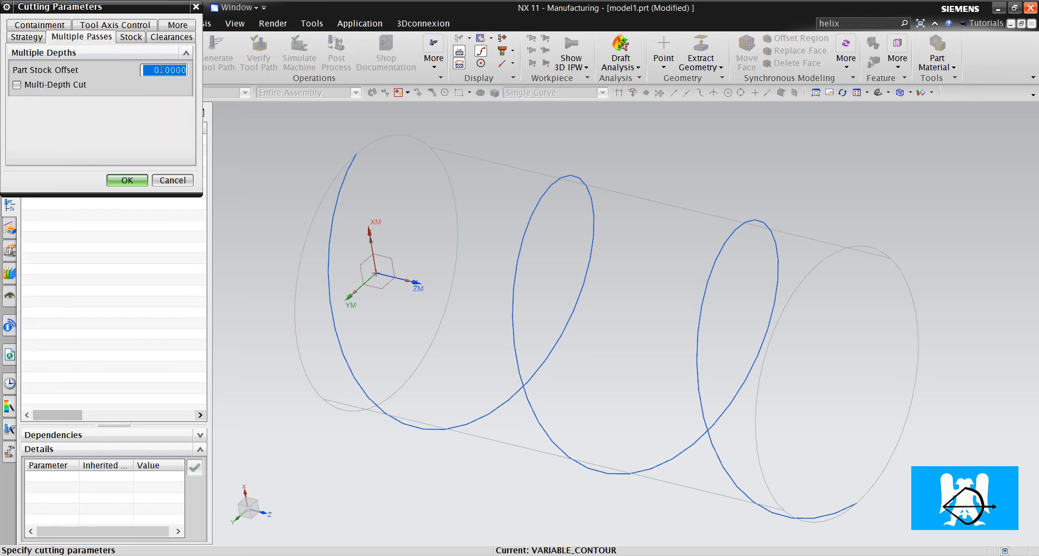
left_click(18, 85)
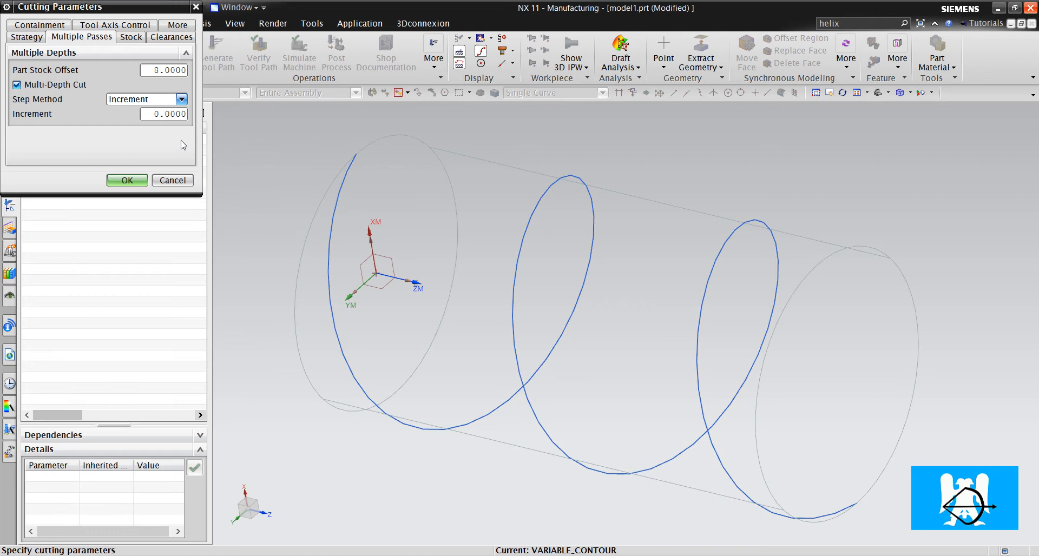
type("0.2000")
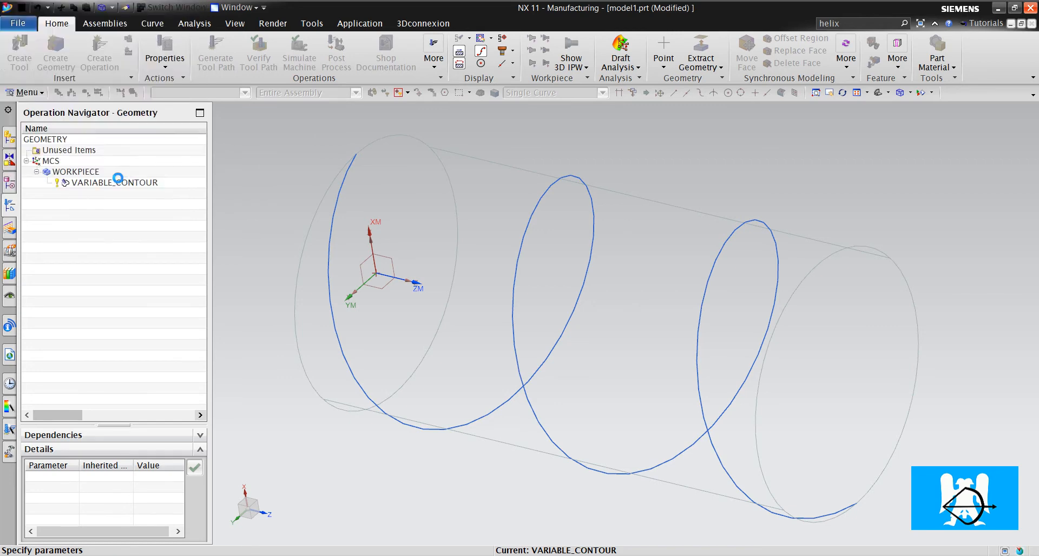
Reopen VARIABLE_CONTOUR, verify and play the toolpath, orbit, then accept.
double_click(113, 182)
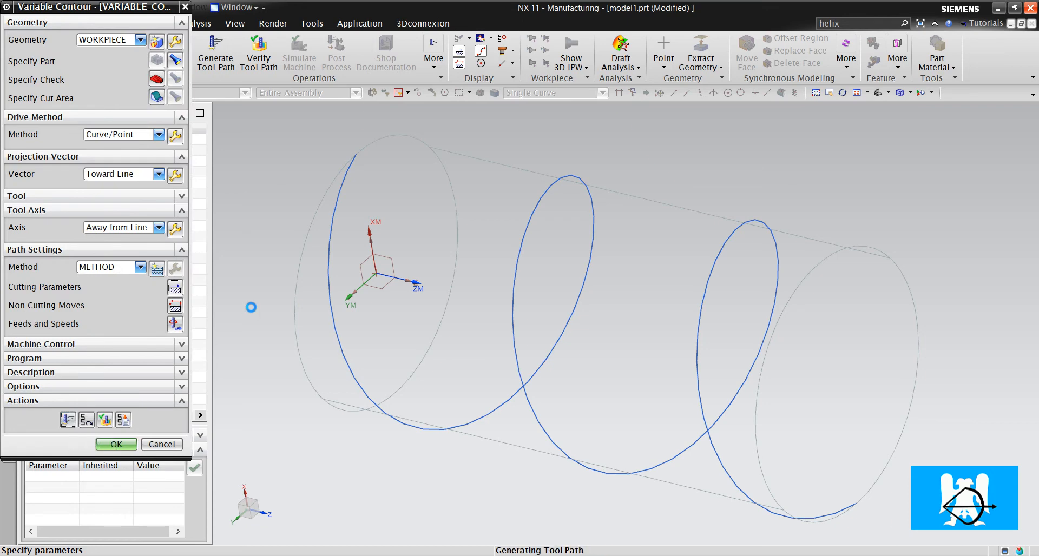
left_click(216, 48)
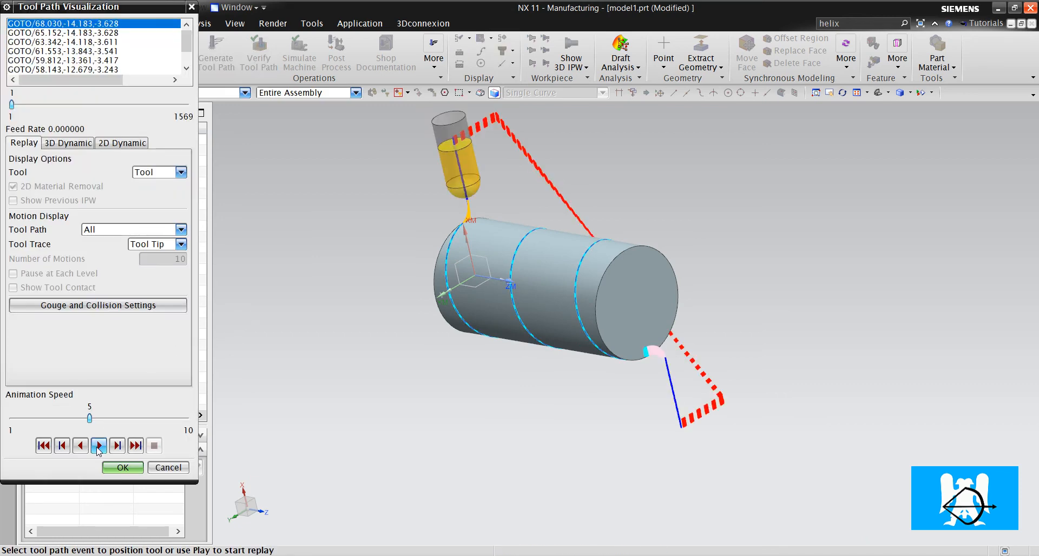
left_click(98, 446)
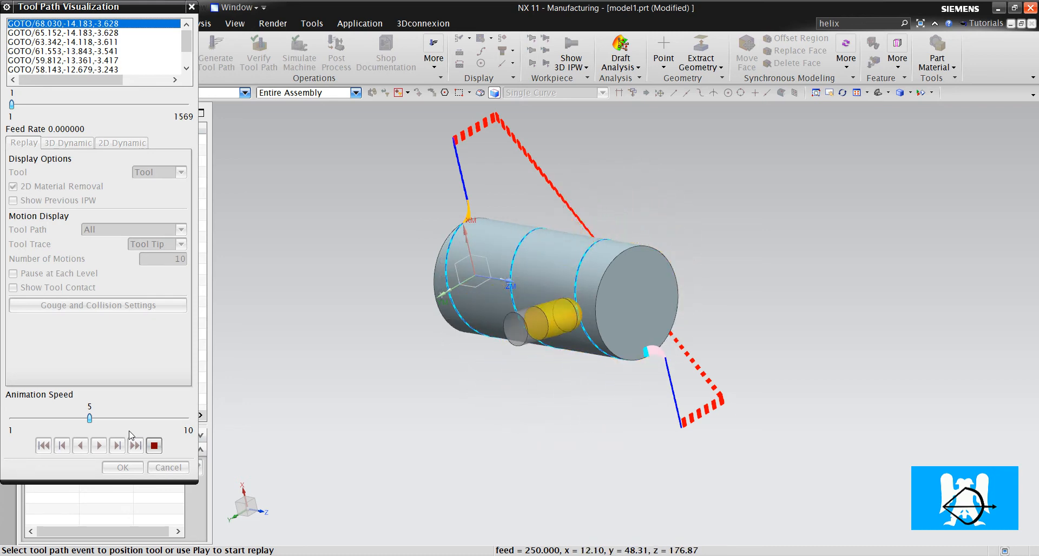
left_click(99, 445)
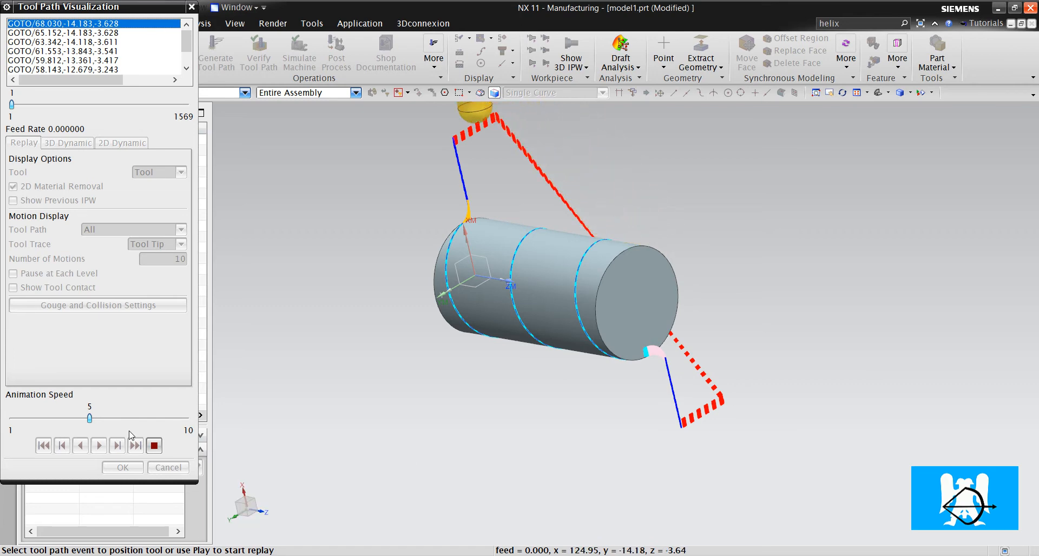
left_click(99, 445)
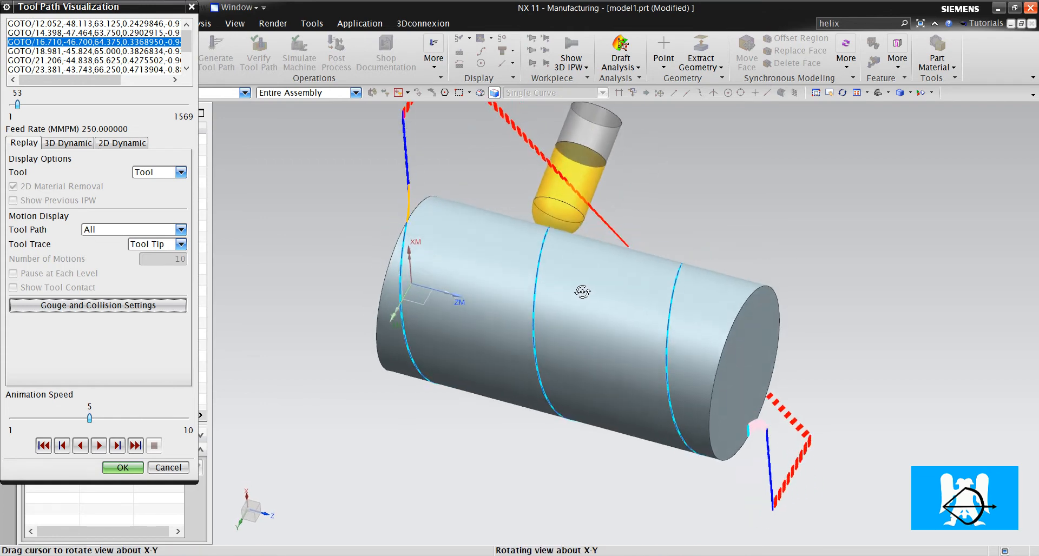
left_click_drag(582, 291, 580, 316)
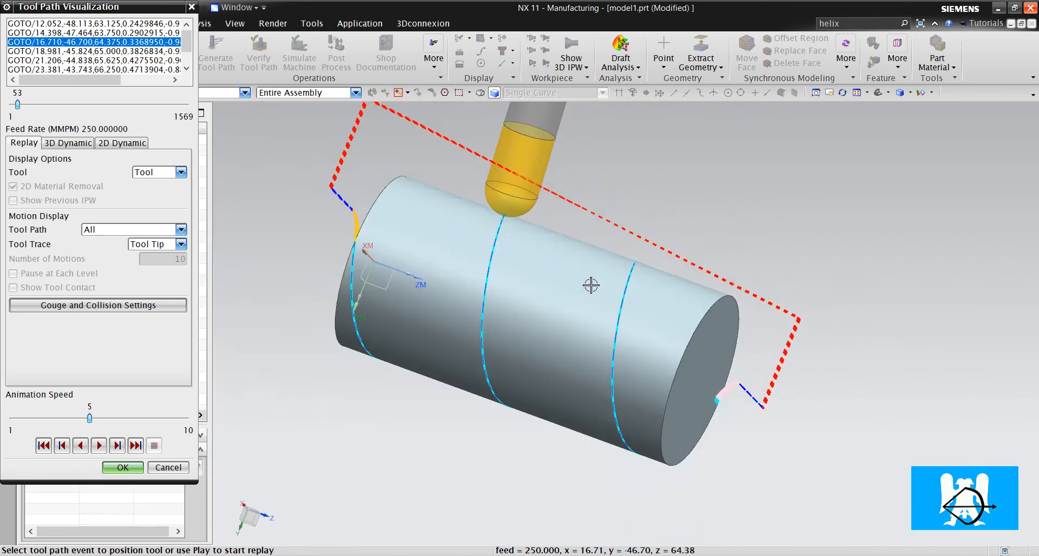
left_click(123, 468)
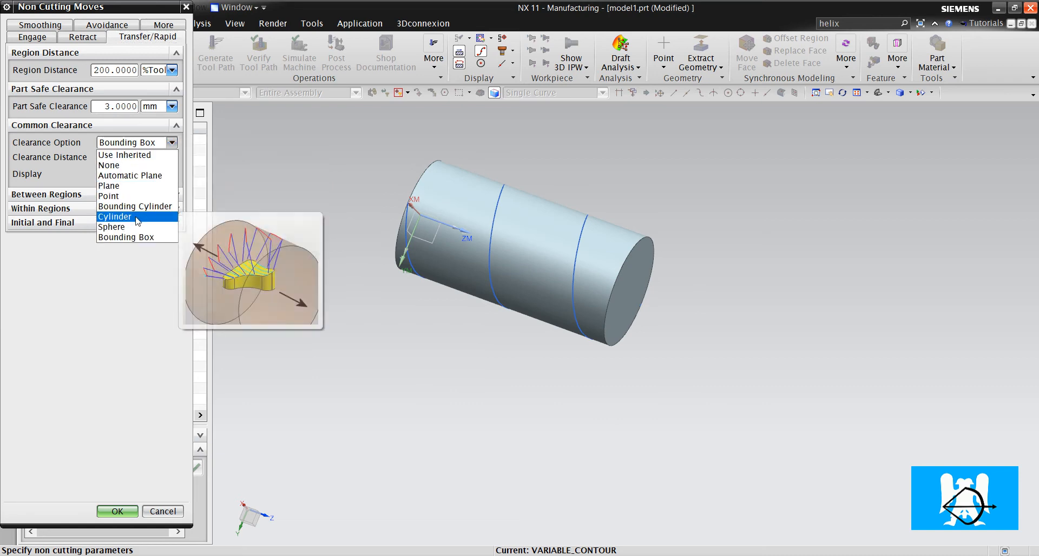
Set Cylinder clearance with radius 80 and choose the between-regions departure method.
left_click(114, 216)
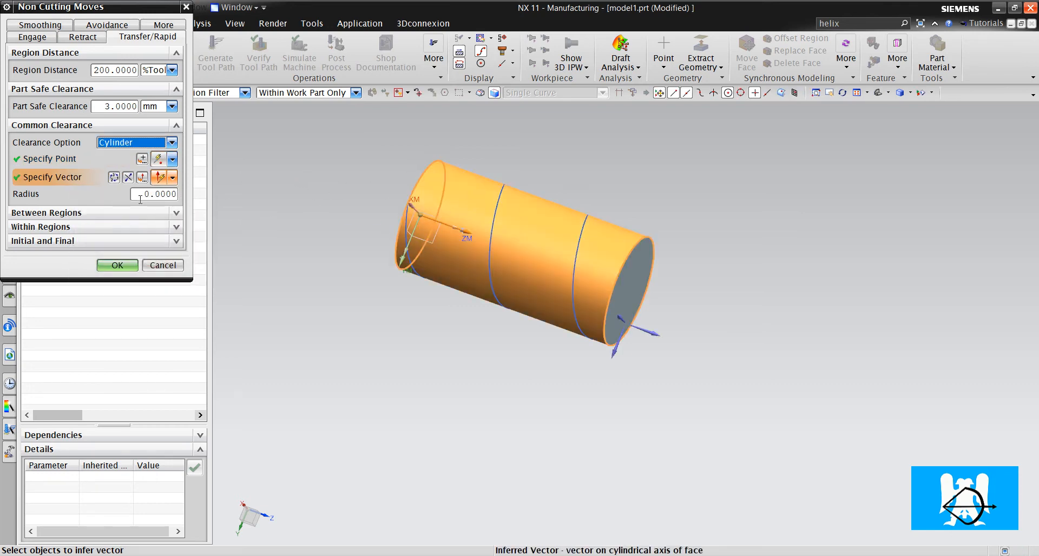
type("80")
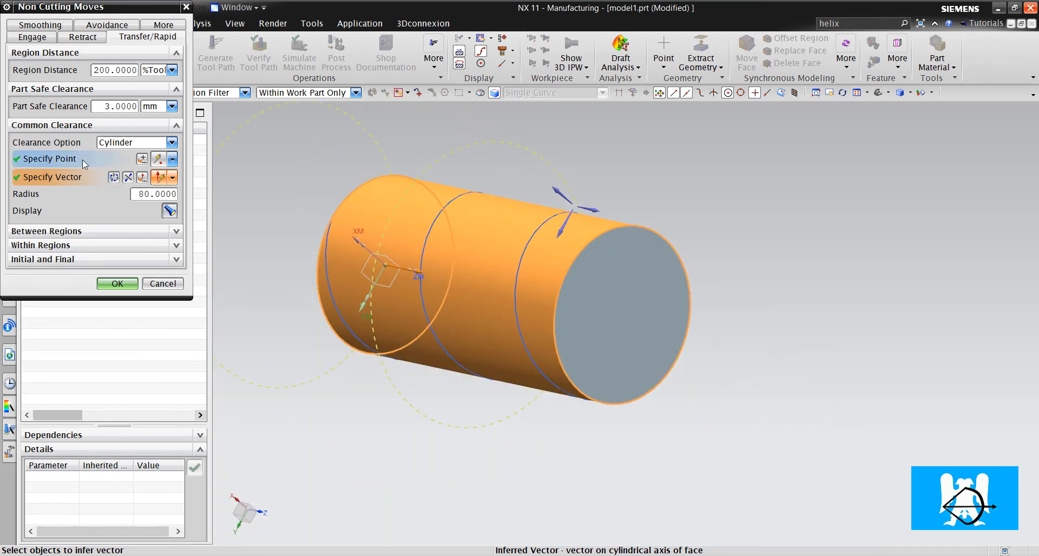
left_click(46, 231)
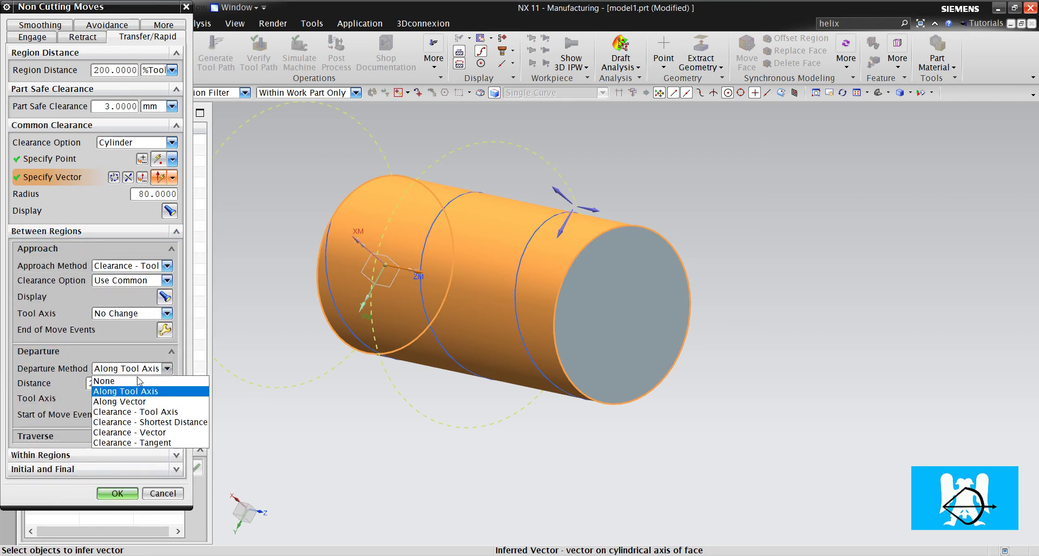
left_click(143, 411)
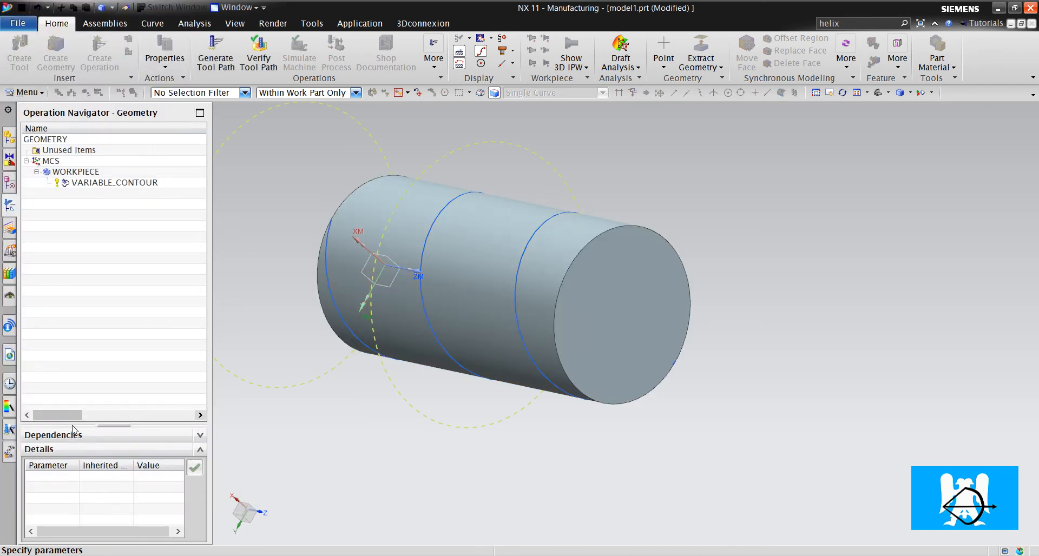
Reopen the VARIABLE_CONTOUR operation and play, then stop, the updated toolpath replay.
double_click(114, 182)
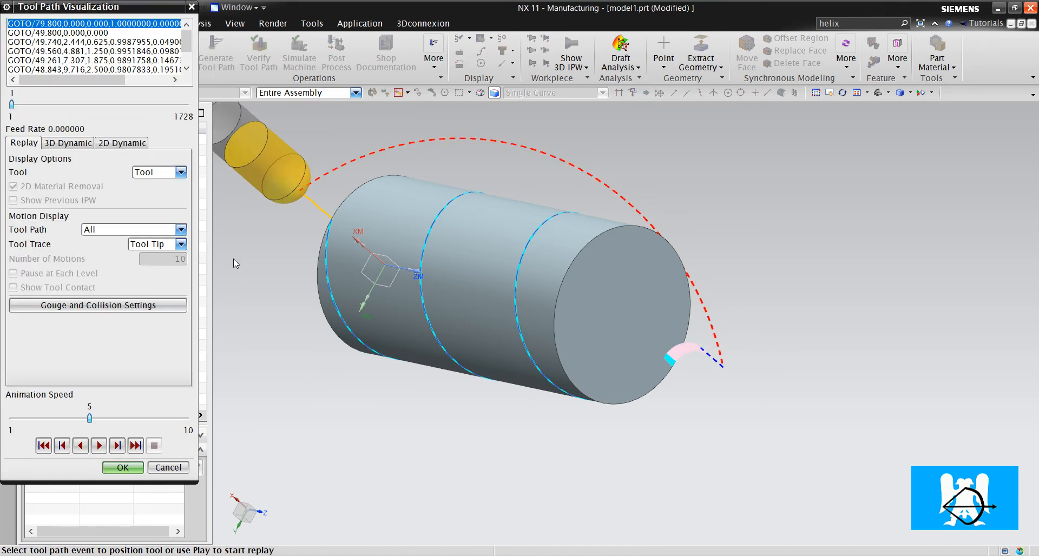
left_click(98, 446)
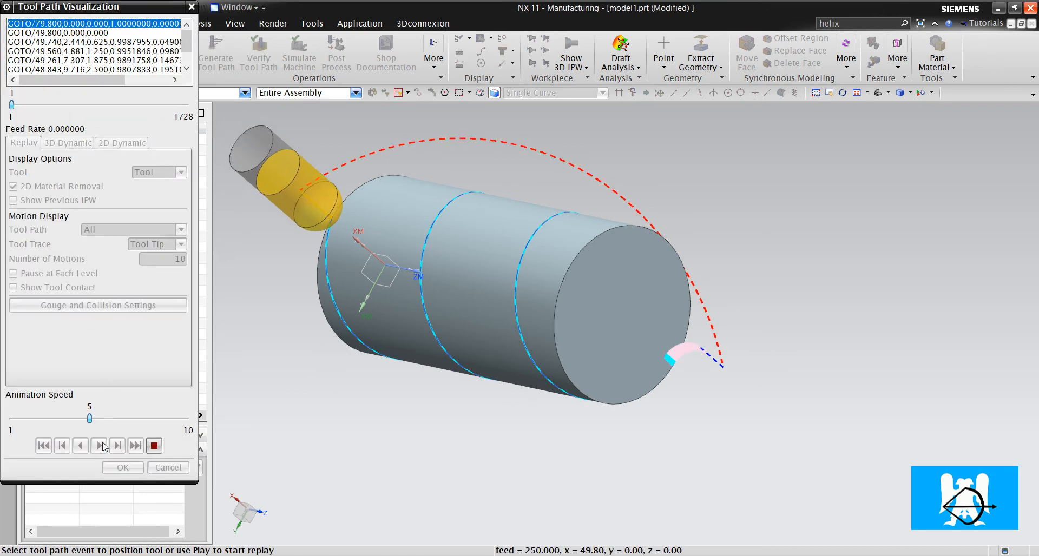
left_click(99, 446)
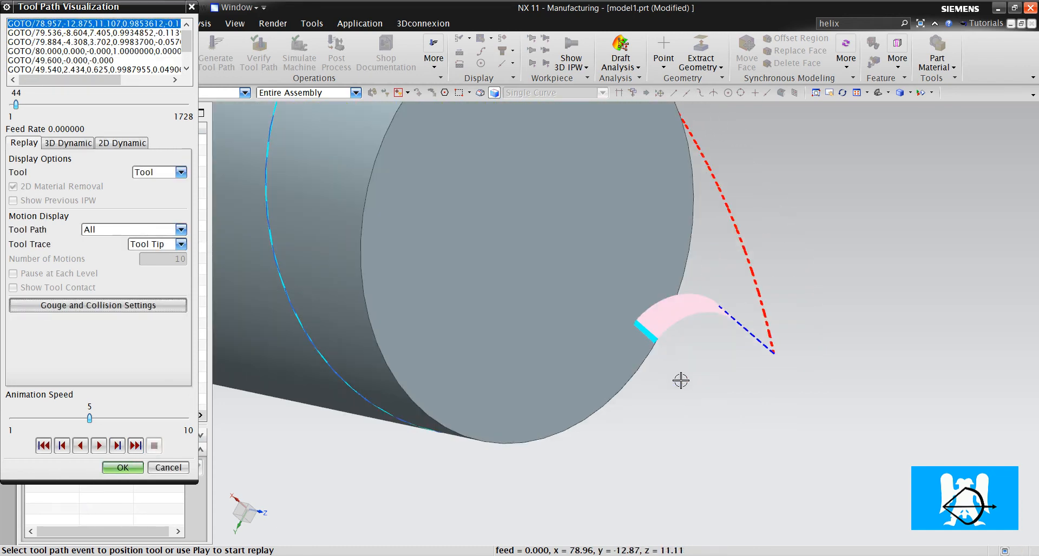
left_click(99, 446)
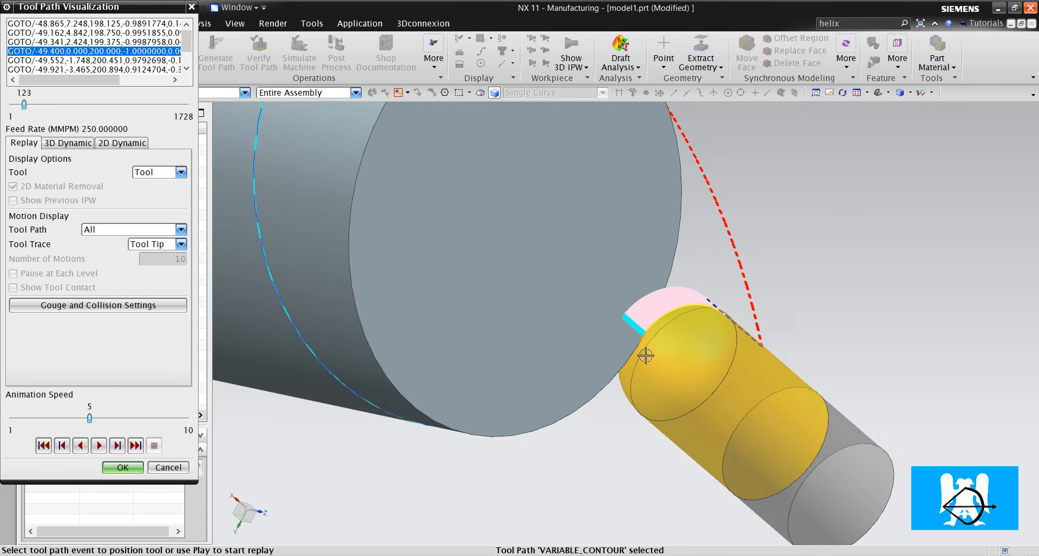
Drop the replay animation speed to its slowest and step through the tool motions.
left_click_drag(89, 417, 50, 417)
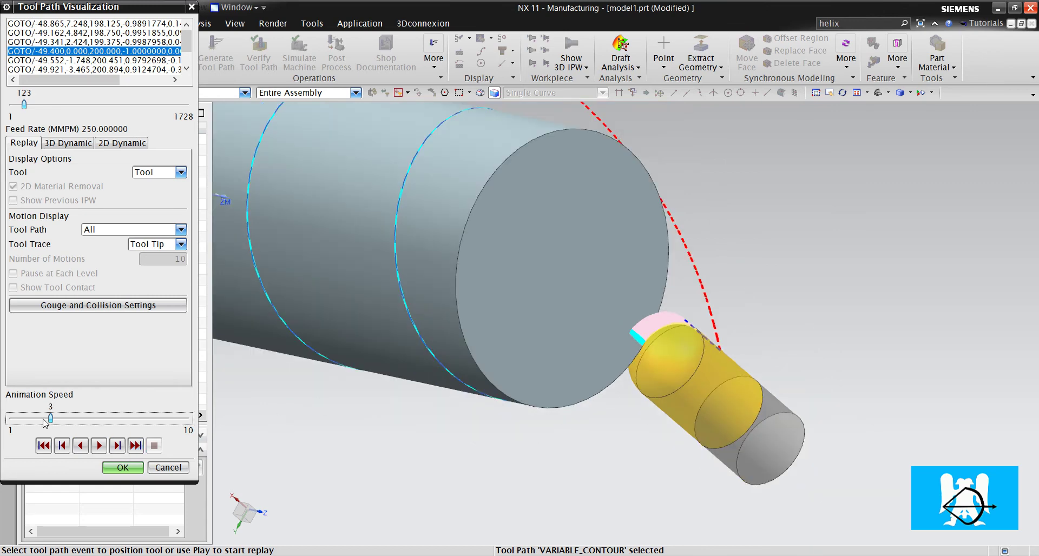
left_click_drag(45, 418, 11, 418)
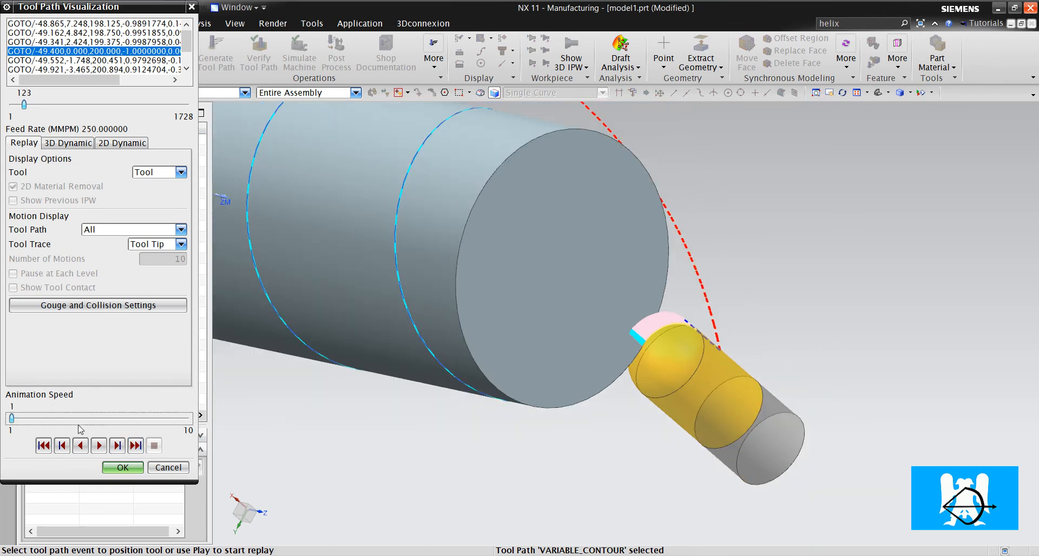
left_click(116, 445)
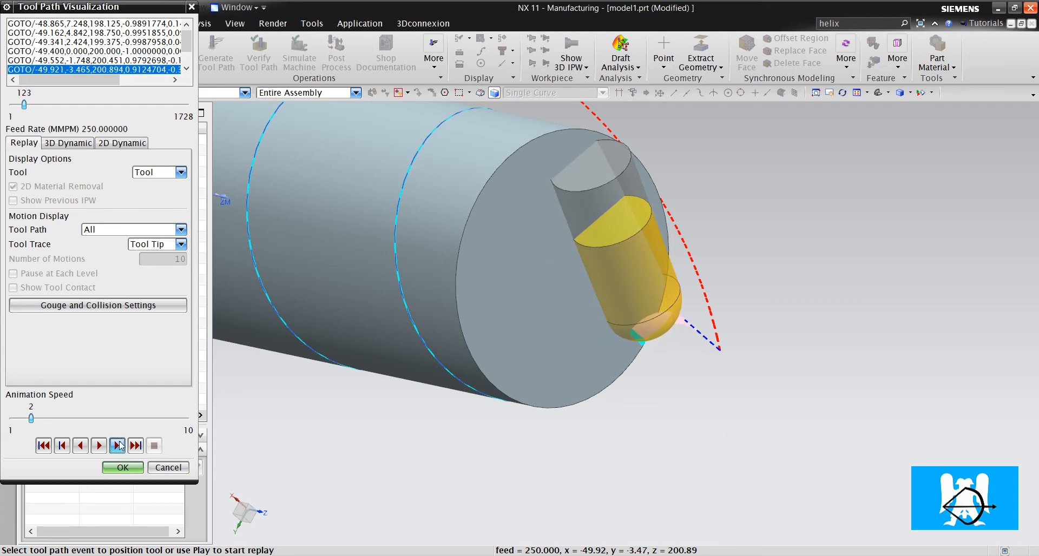
left_click(117, 445)
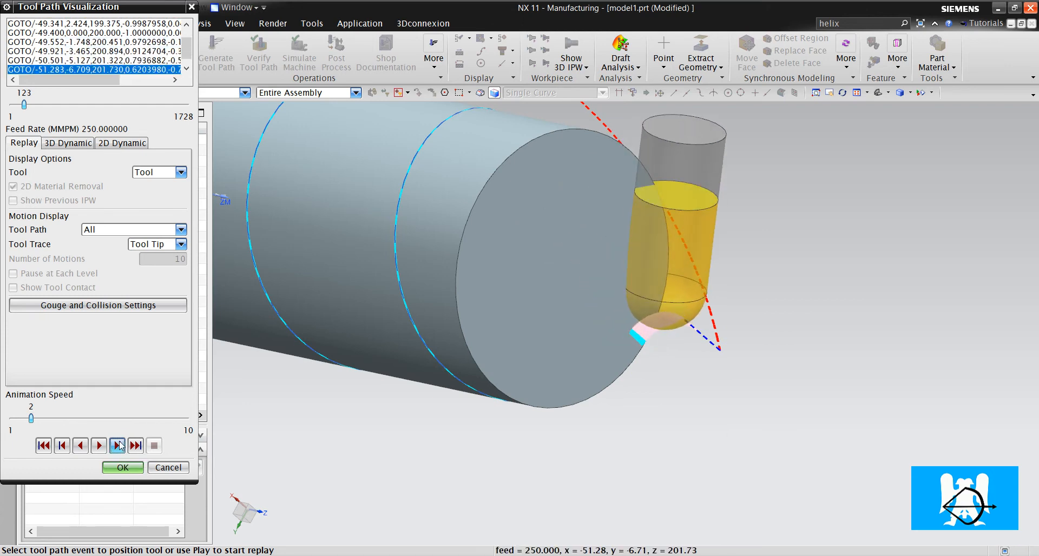
left_click(117, 445)
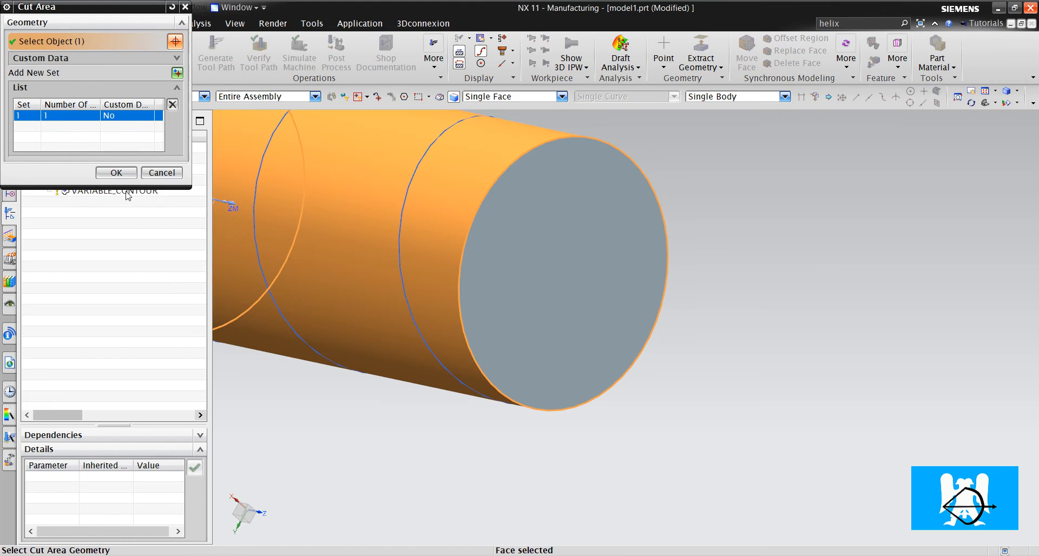
Accept the cylinder face as cut area and replay the regenerated 1773-motion toolpath.
left_click(116, 173)
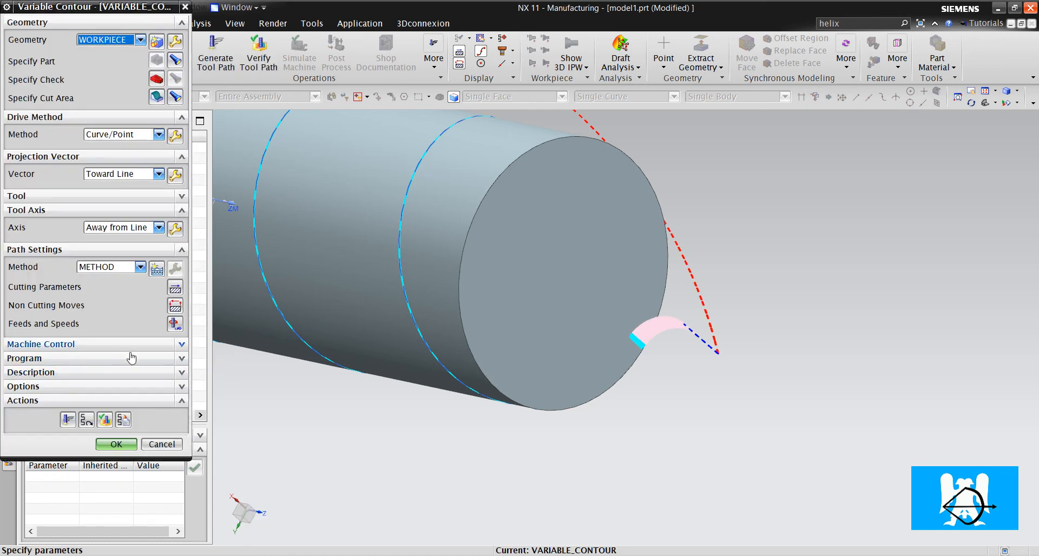
left_click(258, 51)
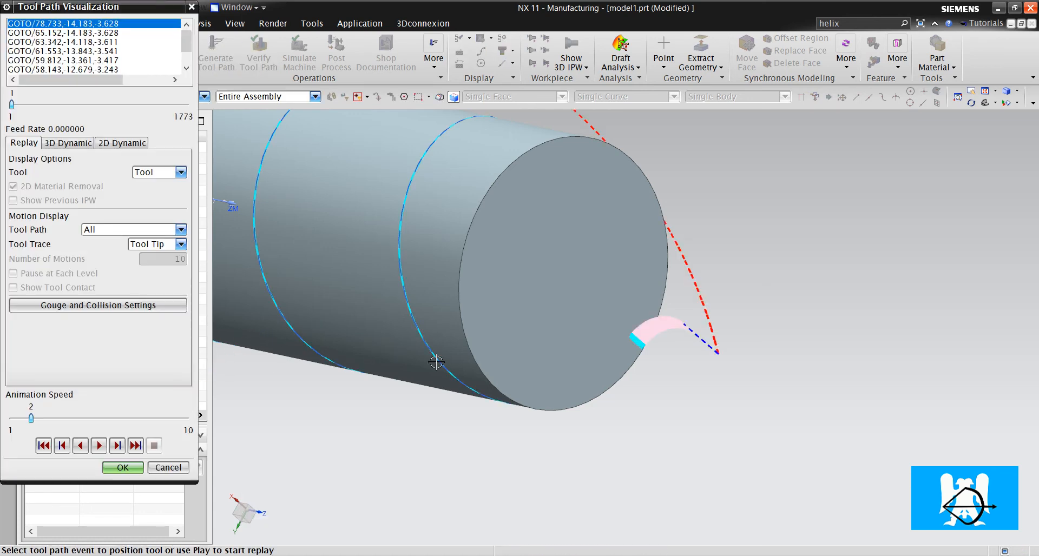
Step forward through the helix motions, play in reverse, stop, then fast-forward the replay.
left_click(116, 446)
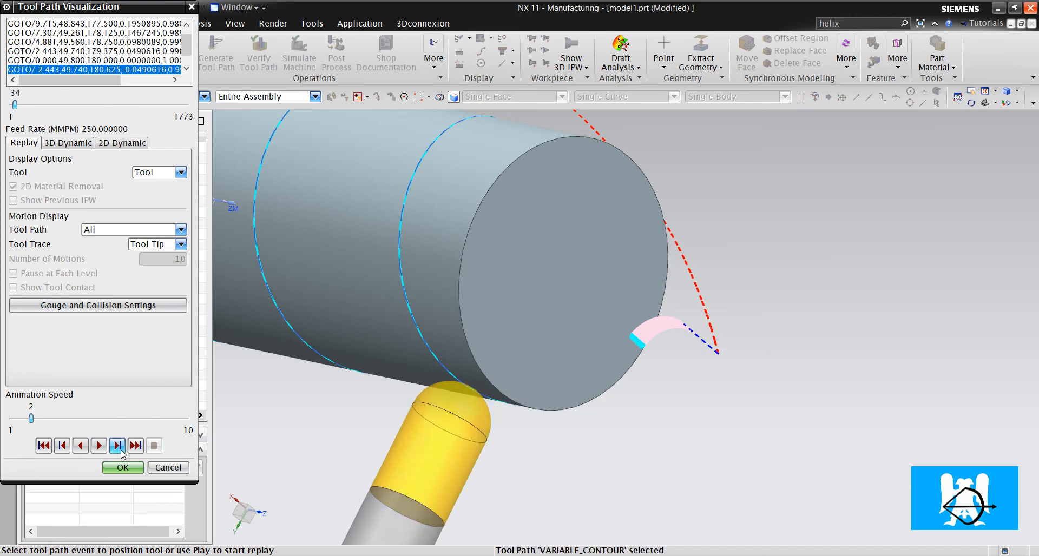
left_click(117, 446)
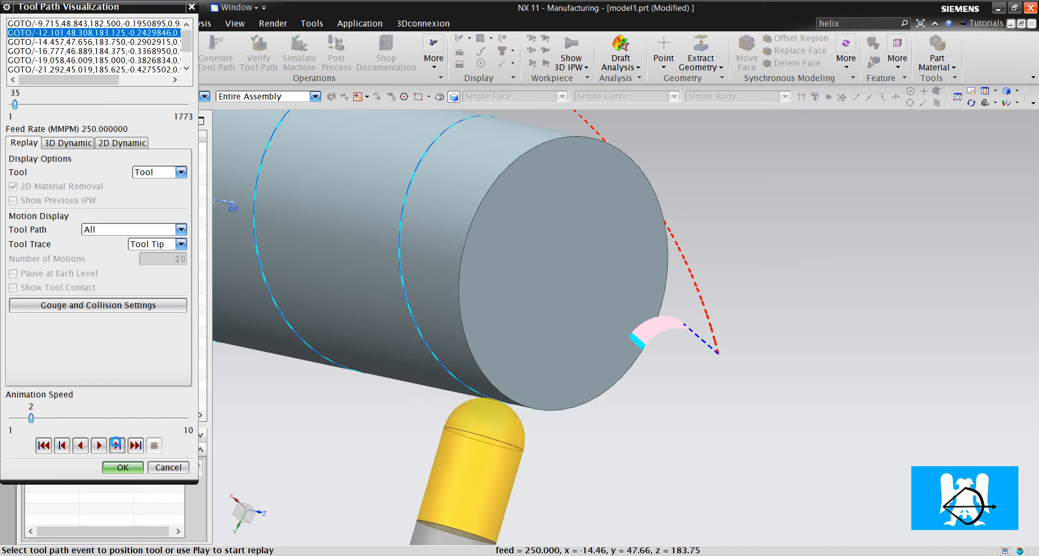
left_click(117, 446)
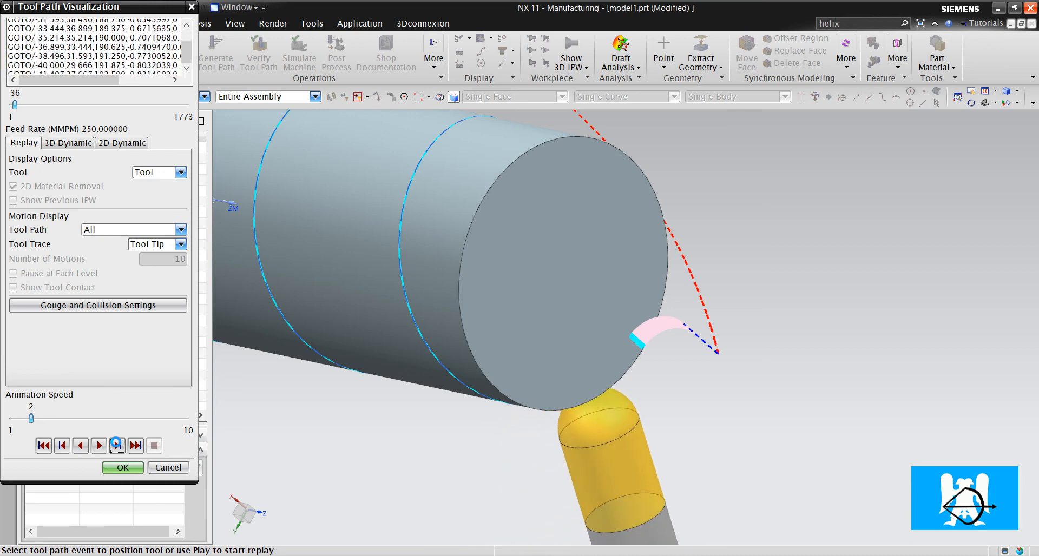
left_click(99, 446)
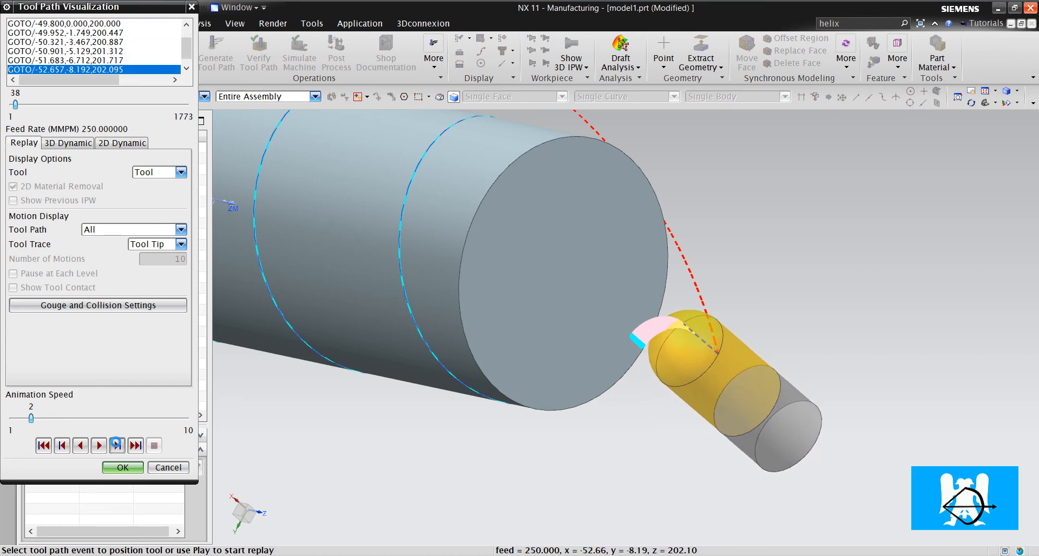
left_click(117, 445)
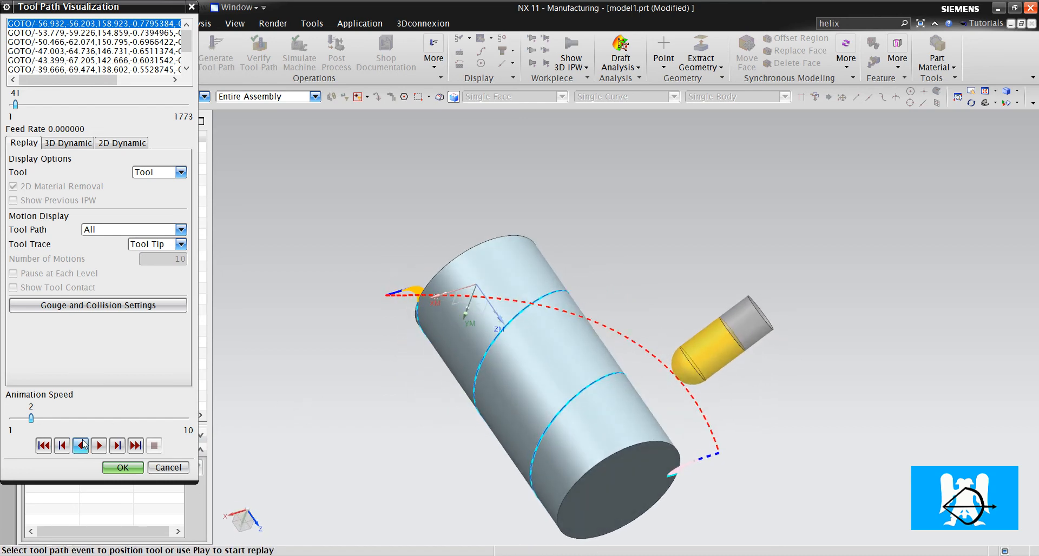
left_click(80, 445)
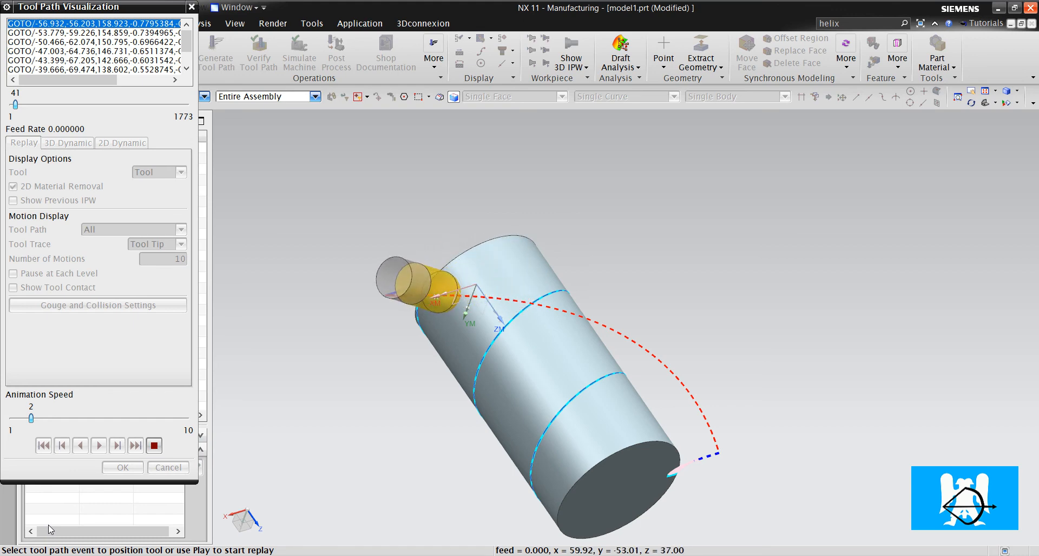
left_click(135, 446)
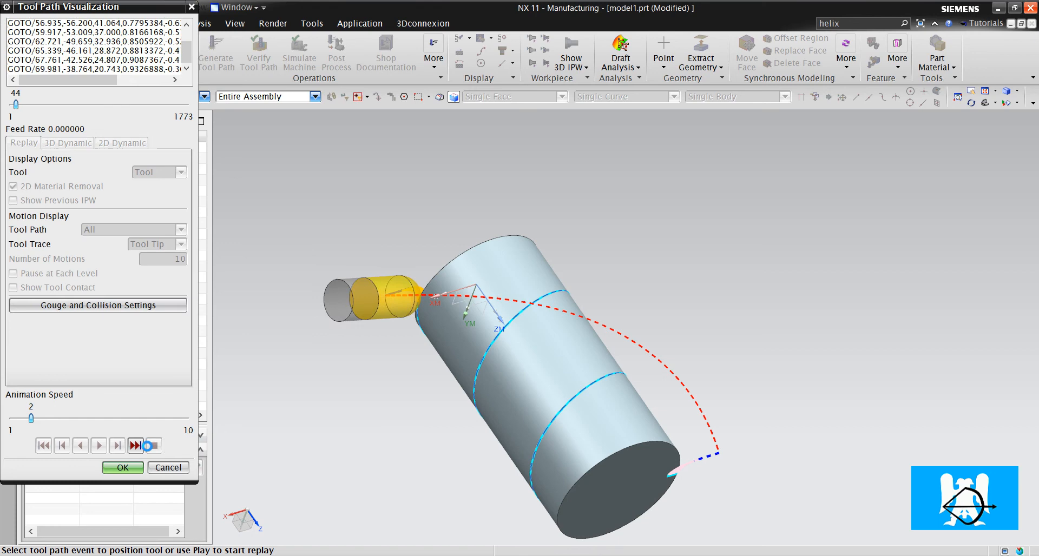
left_click(122, 467)
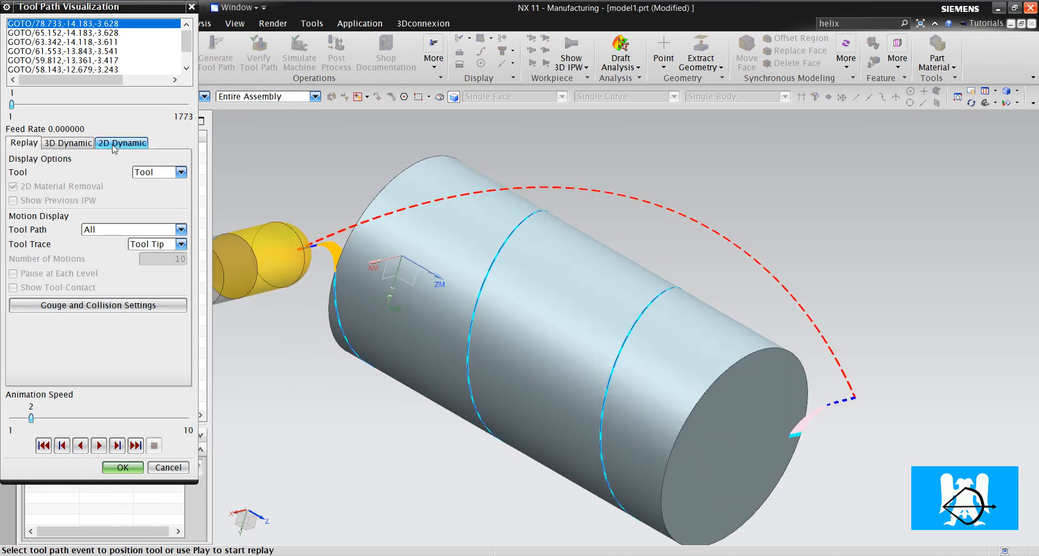
Run 2D dynamic material removal at animation speed 9, carving helical grooves into the stock.
left_click(67, 142)
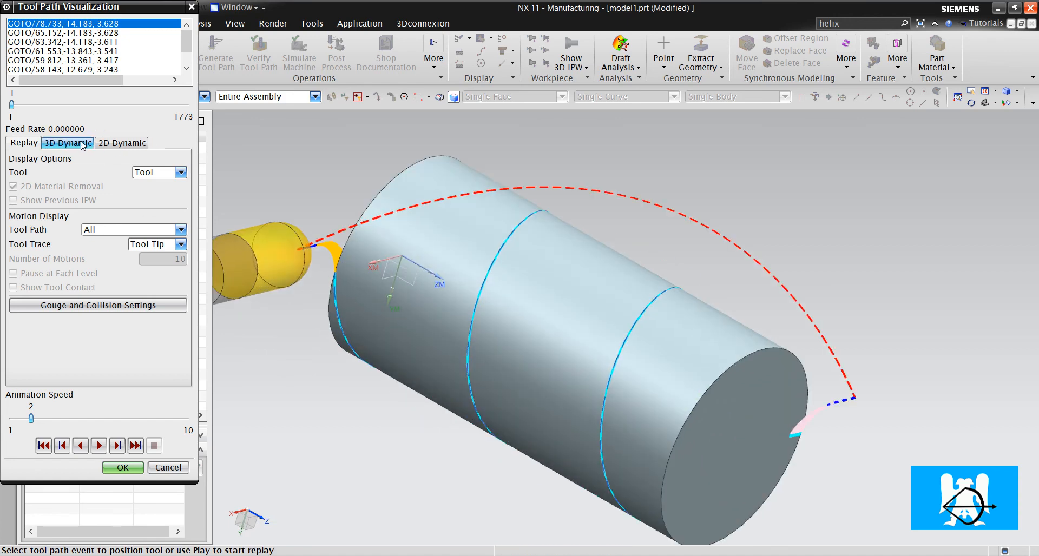
left_click(121, 143)
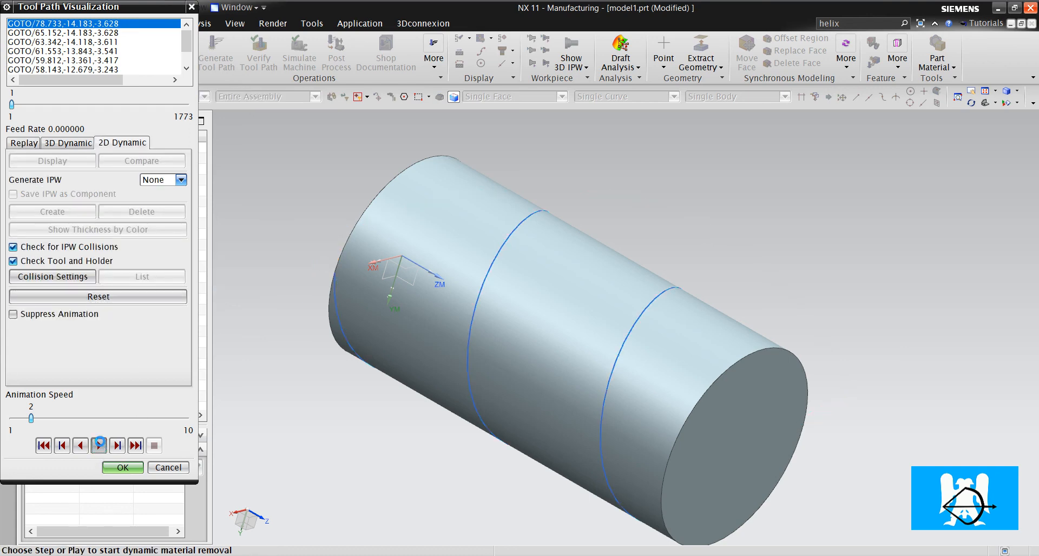
left_click(99, 445)
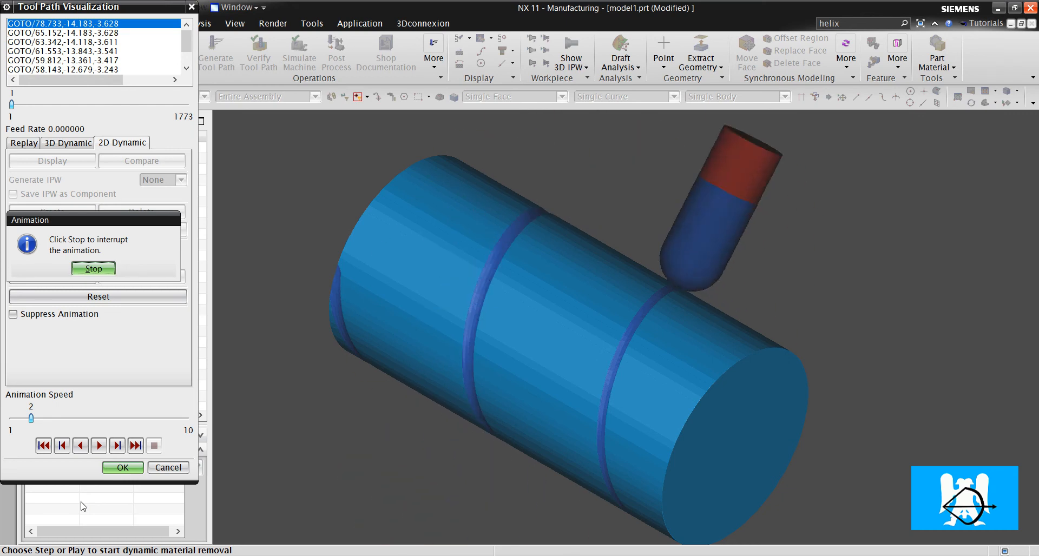
left_click(99, 445)
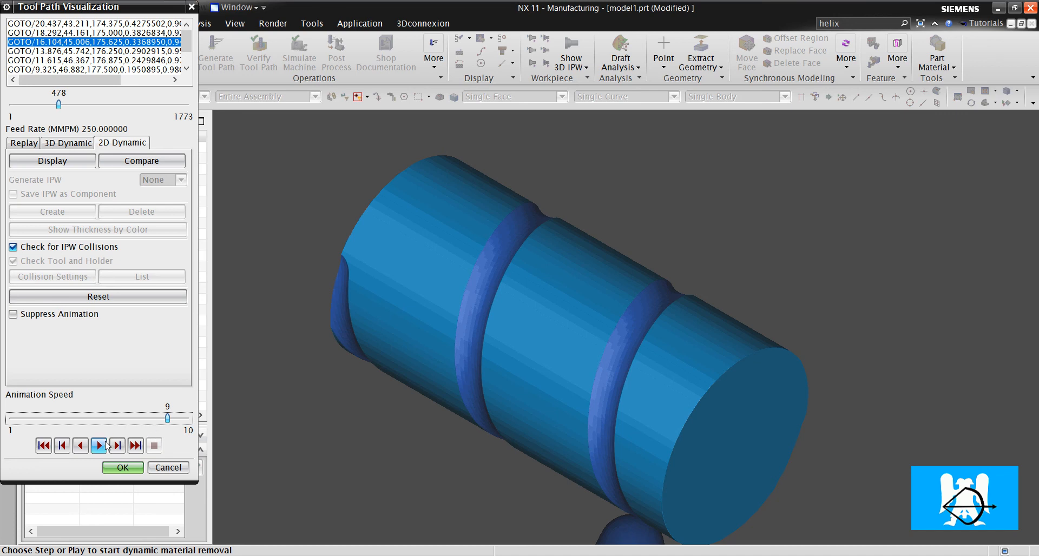
left_click(99, 446)
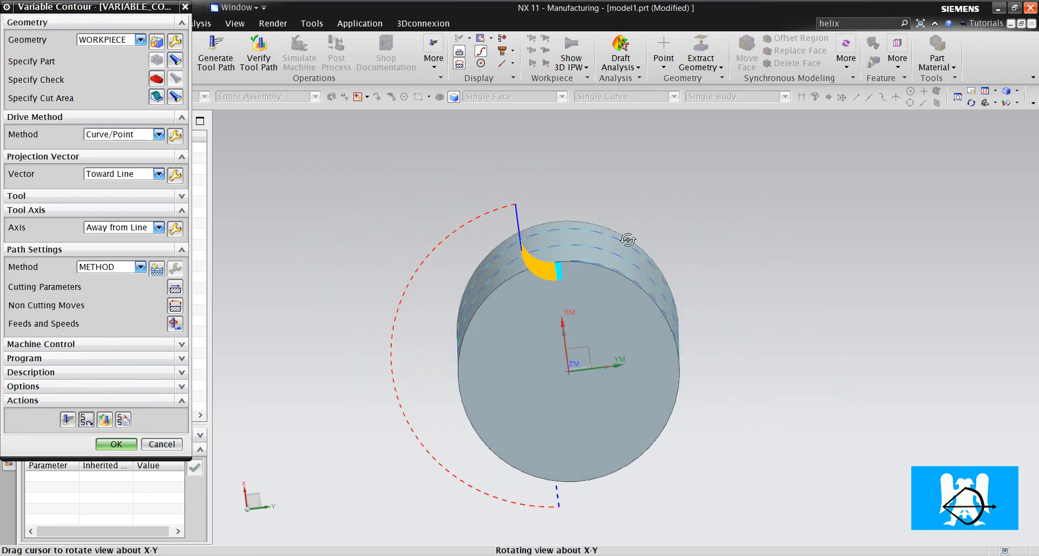
Orbit around the cylinder to inspect the helical toolpath, then accept the variable contour operation.
left_click_drag(626, 239, 592, 311)
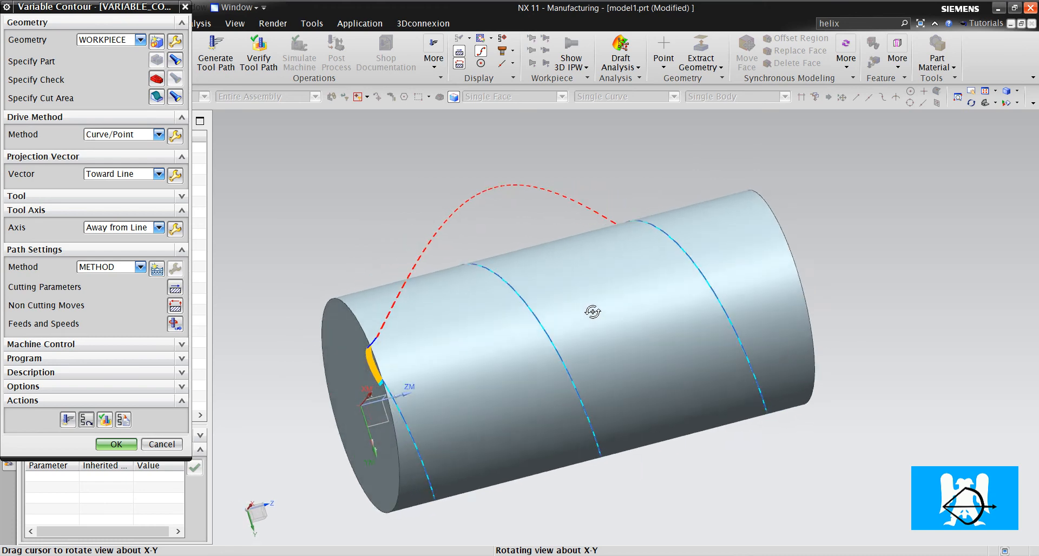
left_click_drag(593, 312, 599, 322)
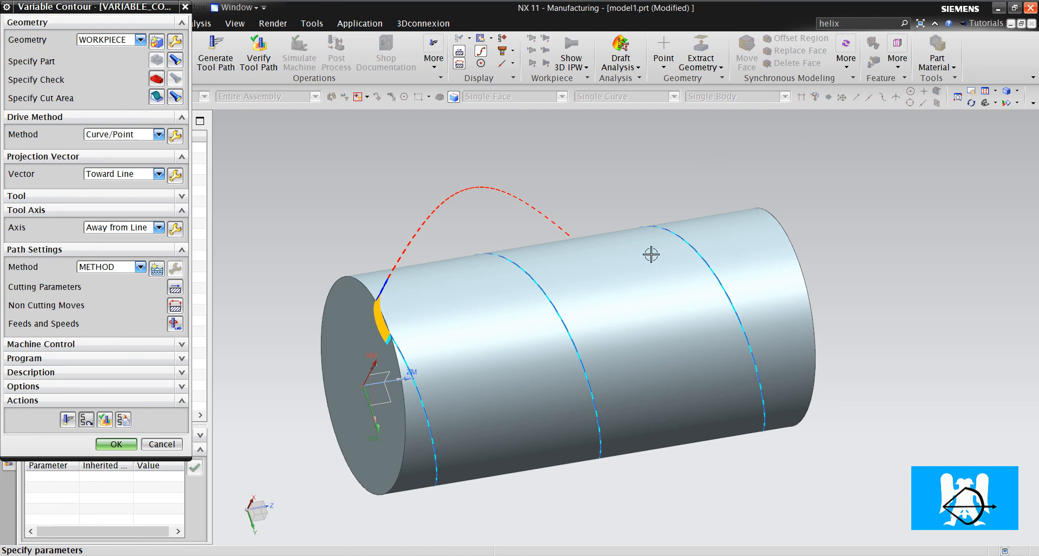
left_click_drag(651, 254, 553, 240)
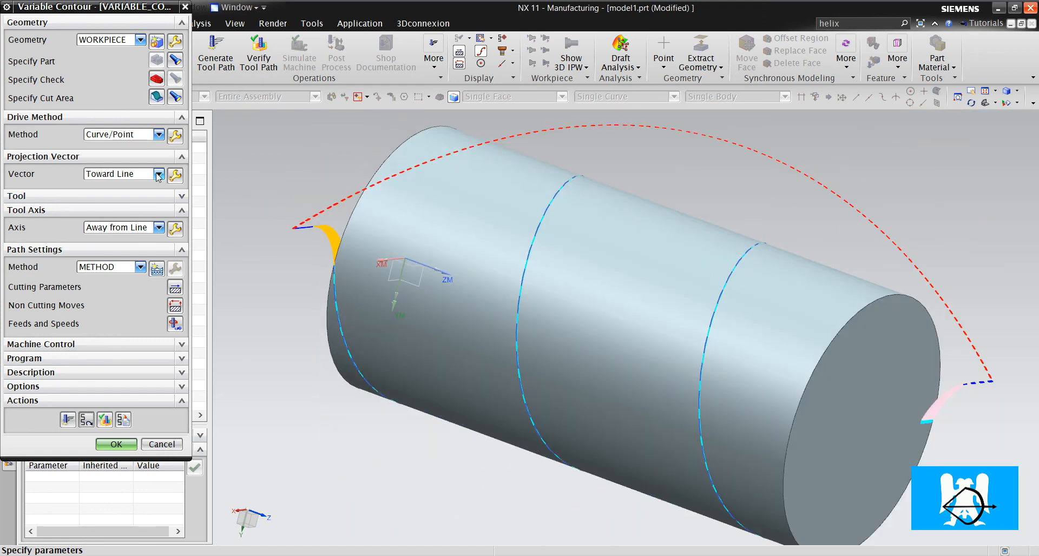
mouse_move(52, 173)
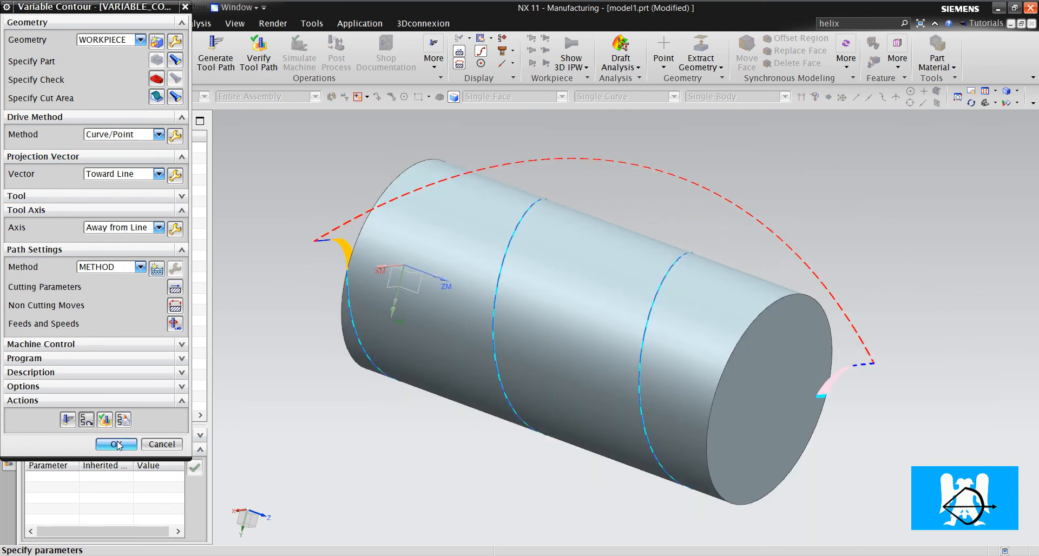
left_click(115, 444)
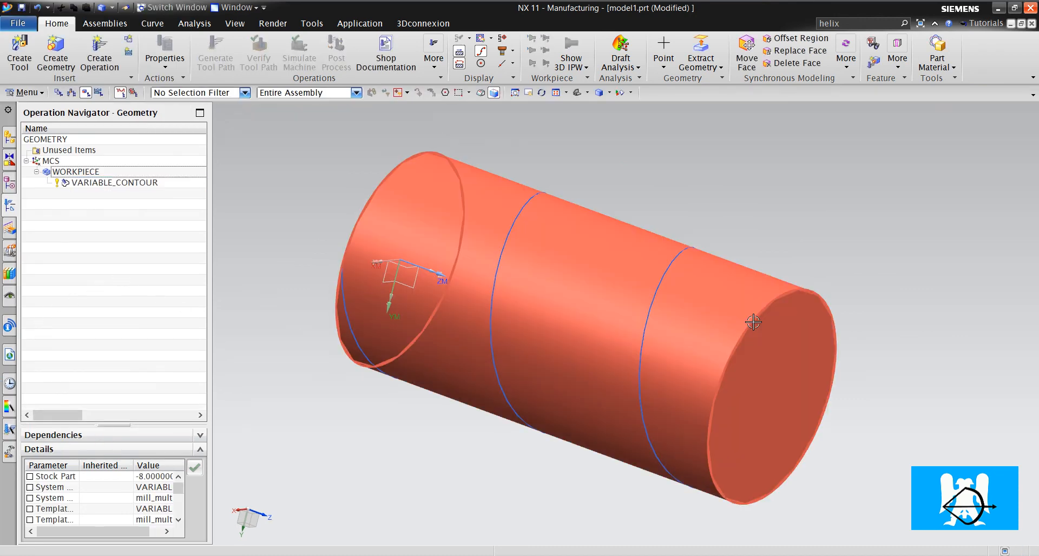
left_click_drag(752, 322, 861, 392)
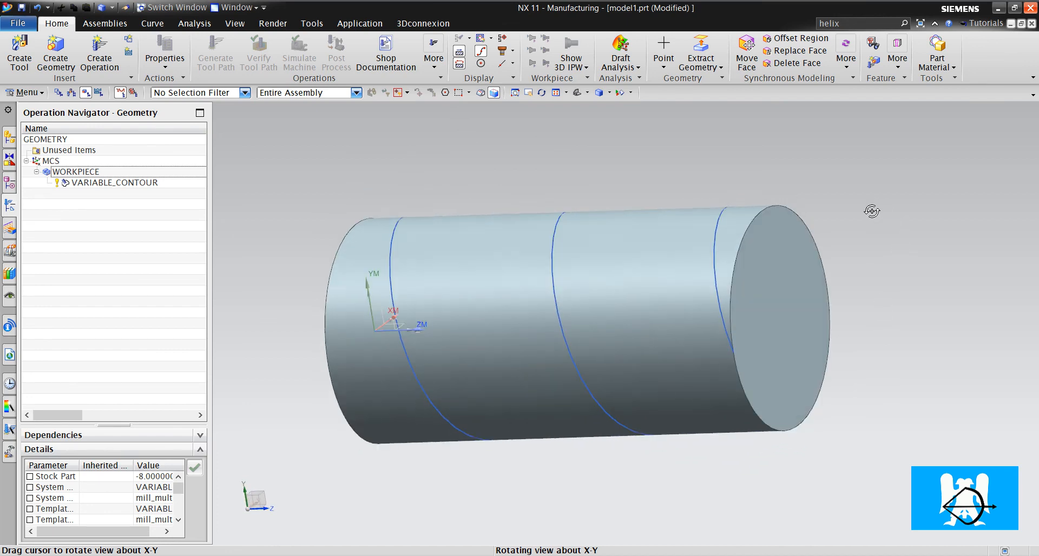
left_click_drag(871, 211, 831, 322)
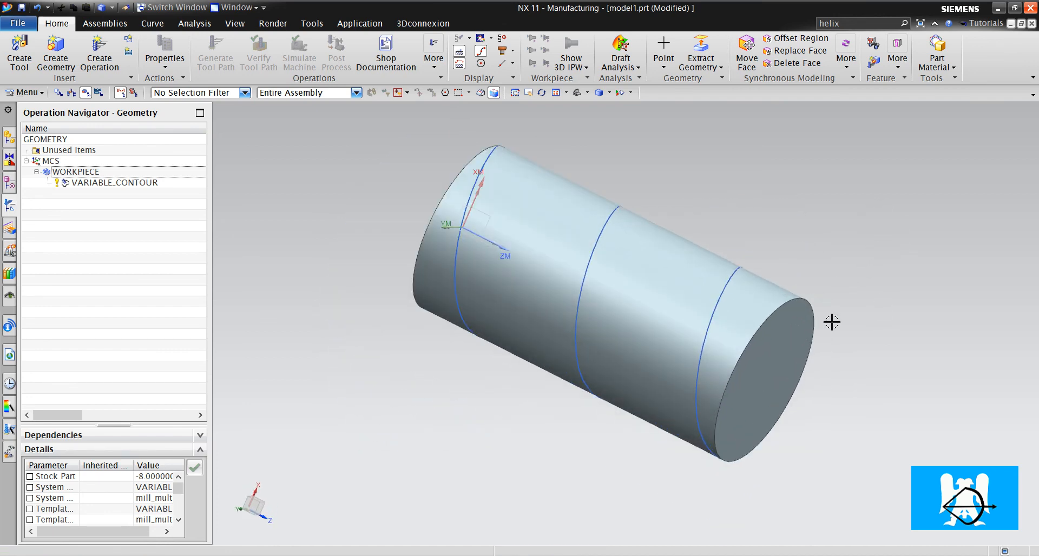